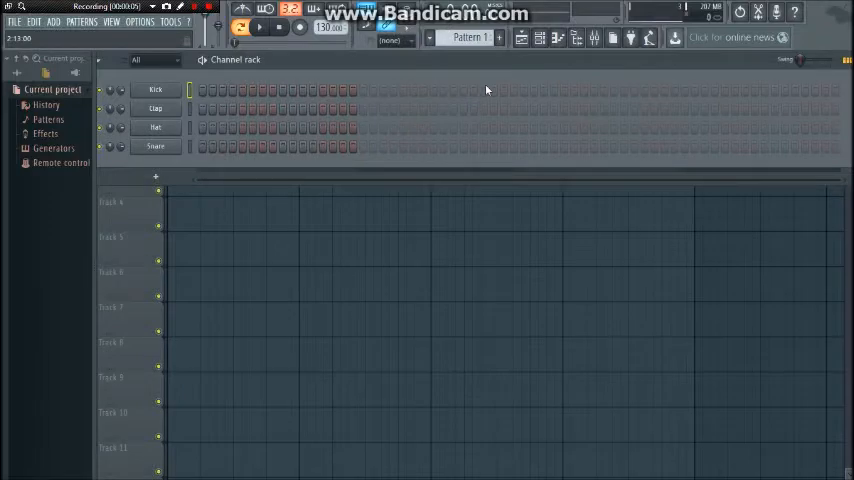
{"action": "mouse_move", "coordinate": [448, 96]}
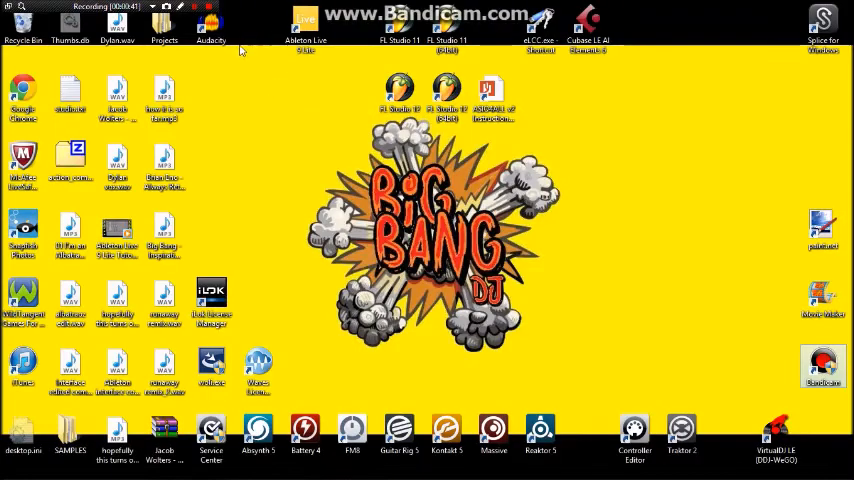
Step: Bring the FL Studio 12 window back to the front from the taskbar
{"action": "left_click", "coordinate": [448, 24]}
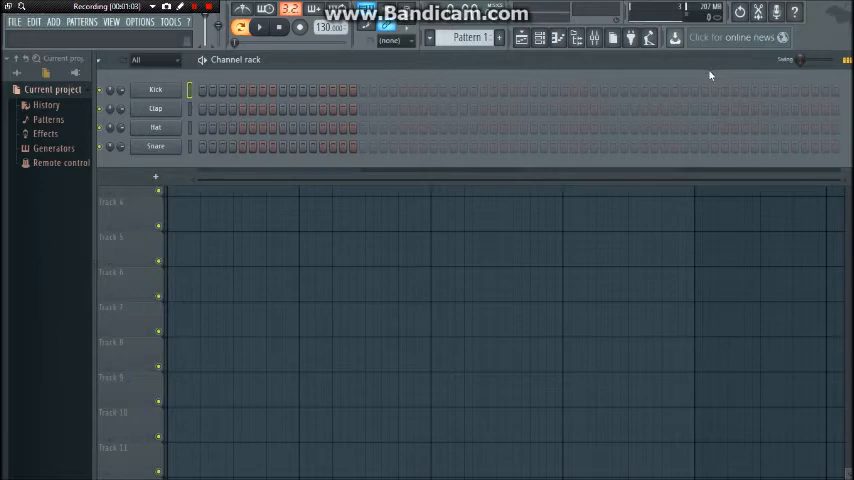
{"action": "mouse_move", "coordinate": [560, 80]}
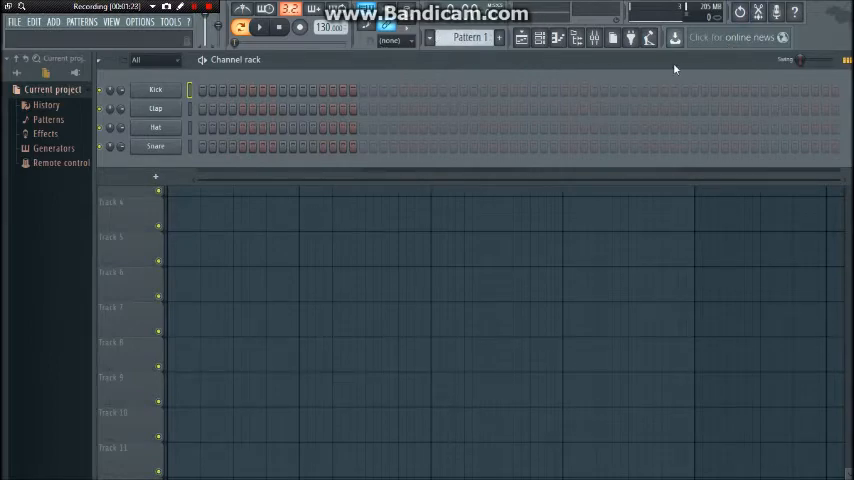
{"action": "mouse_move", "coordinate": [328, 60]}
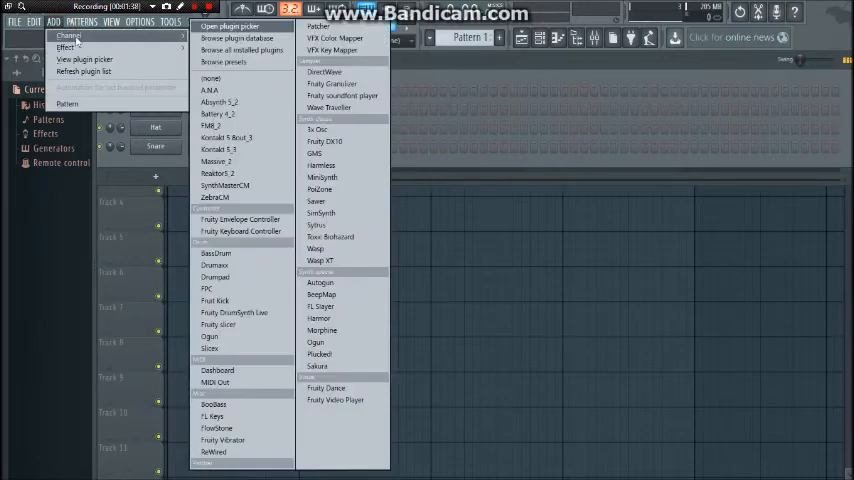
{"action": "mouse_move", "coordinate": [326, 140]}
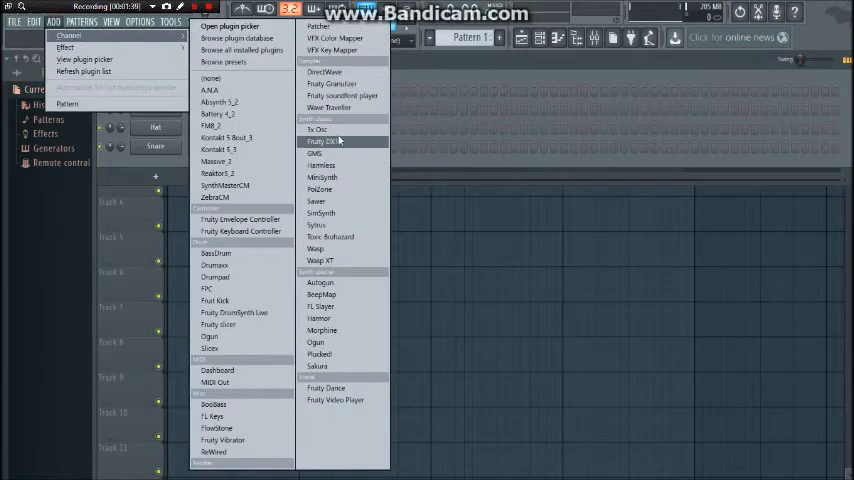
Step: Add a 3x Osc synth channel, inspect its plugin and channel settings windows, then close both
{"action": "left_click", "coordinate": [318, 128]}
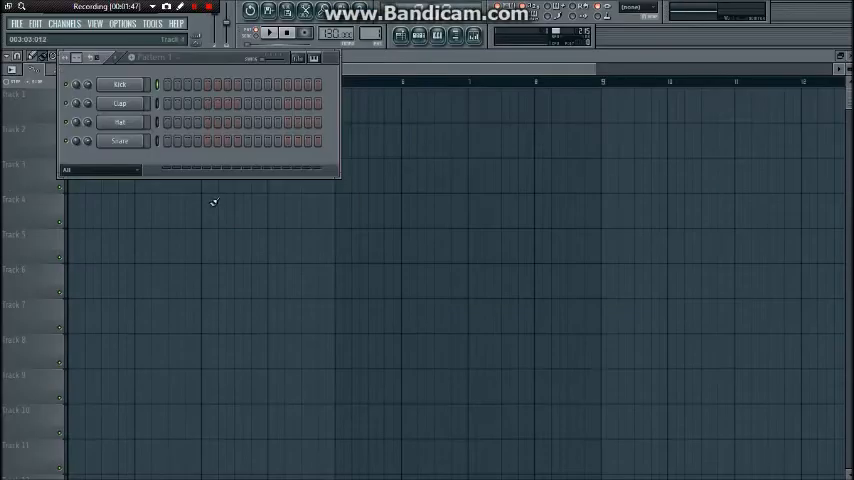
{"action": "left_click", "coordinate": [64, 24]}
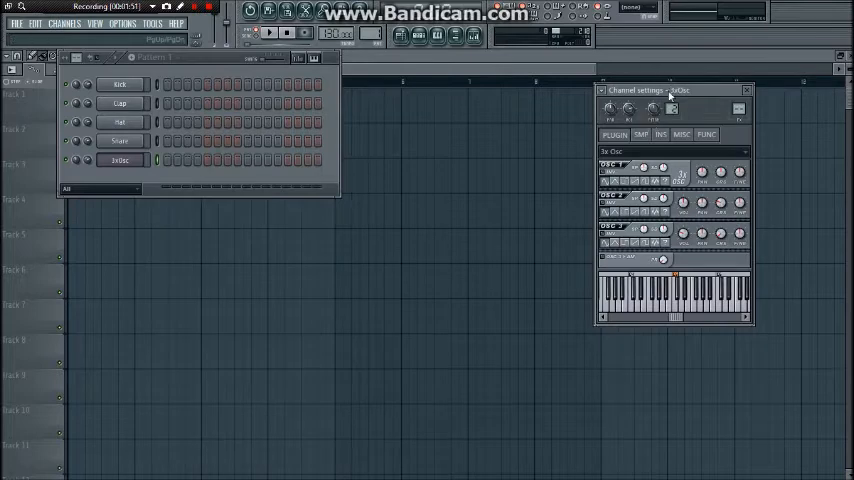
{"action": "left_click_drag", "start_coordinate": [672, 90], "coordinate": [384, 94]}
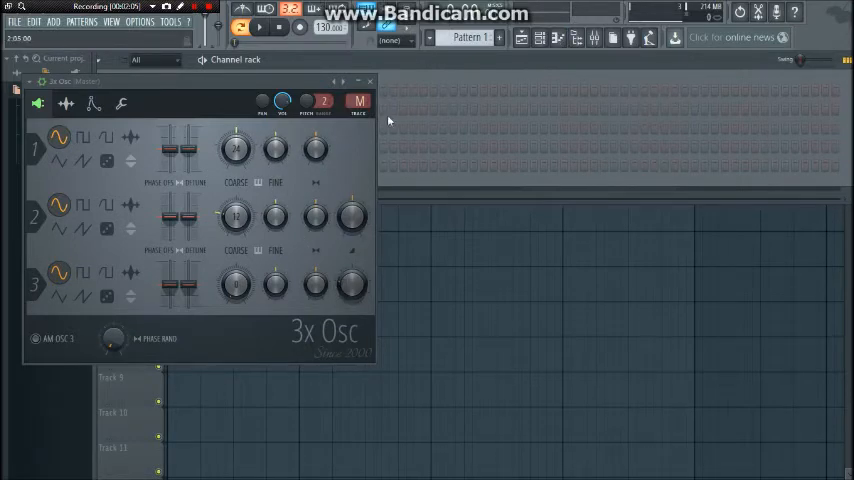
{"action": "left_click", "coordinate": [370, 80]}
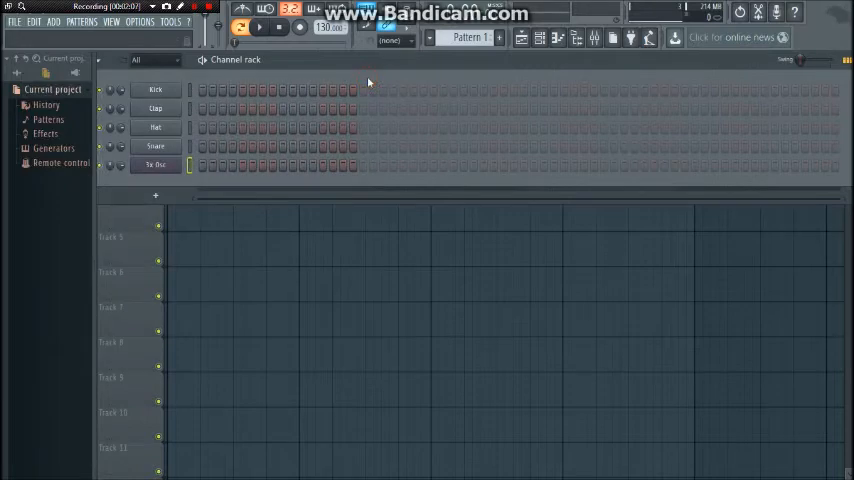
{"action": "mouse_move", "coordinate": [118, 36]}
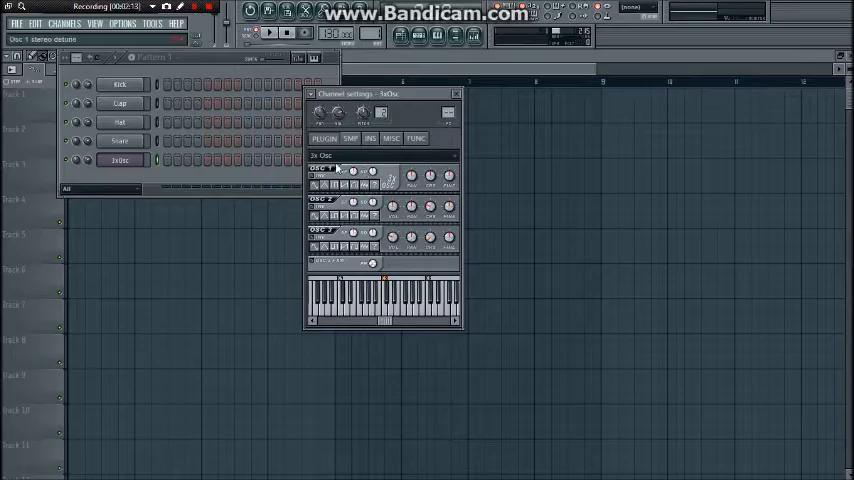
{"action": "left_click", "coordinate": [94, 24]}
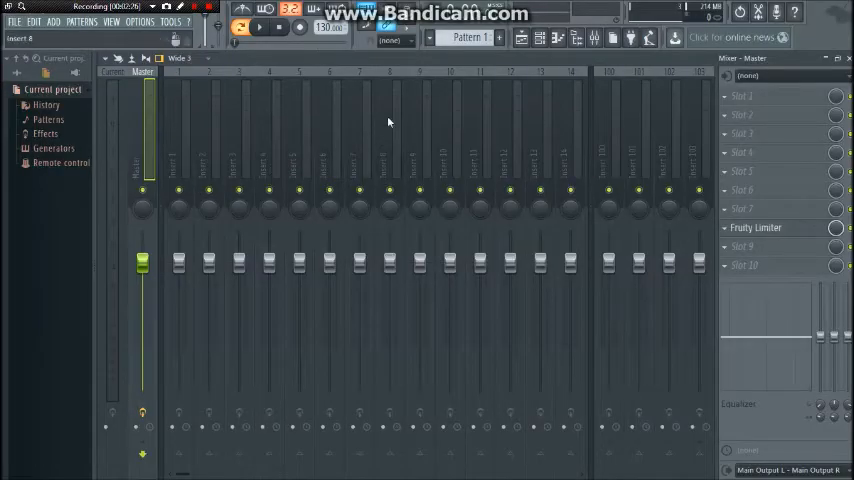
{"action": "left_click", "coordinate": [178, 56]}
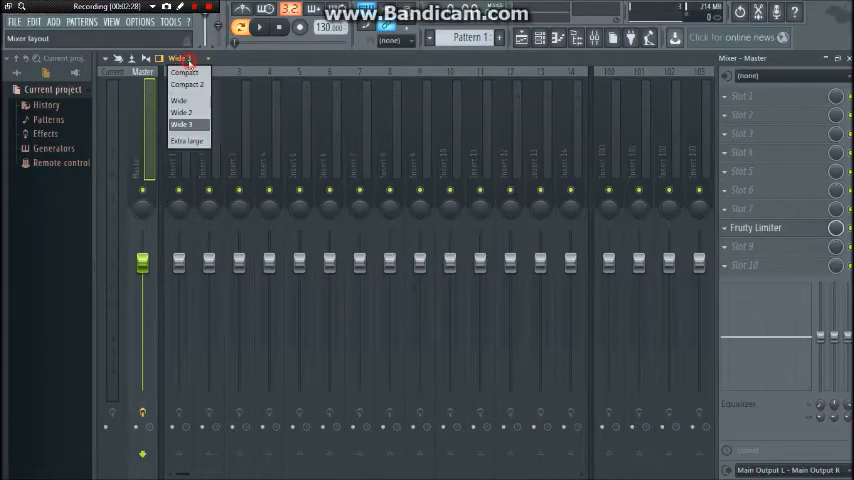
{"action": "left_click", "coordinate": [184, 72]}
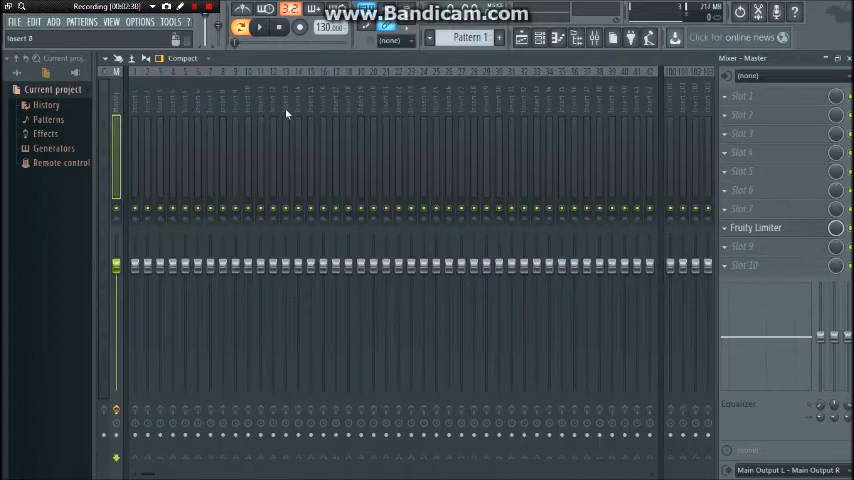
{"action": "left_click", "coordinate": [184, 58]}
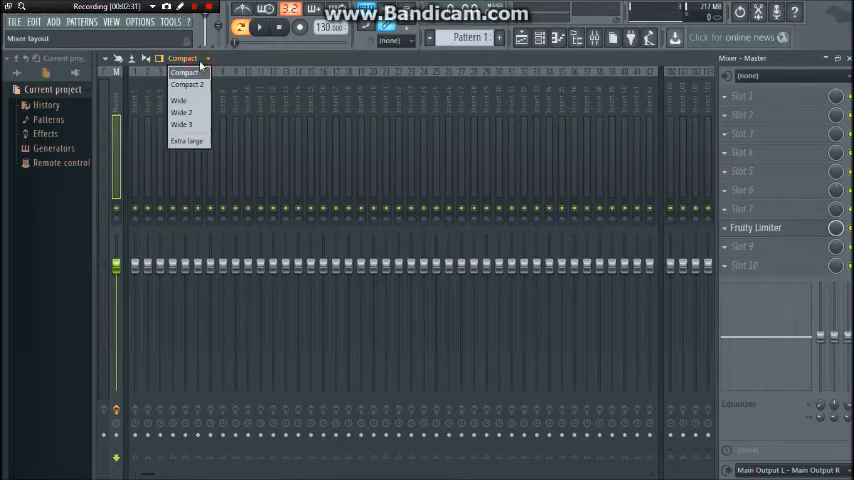
{"action": "mouse_move", "coordinate": [188, 84]}
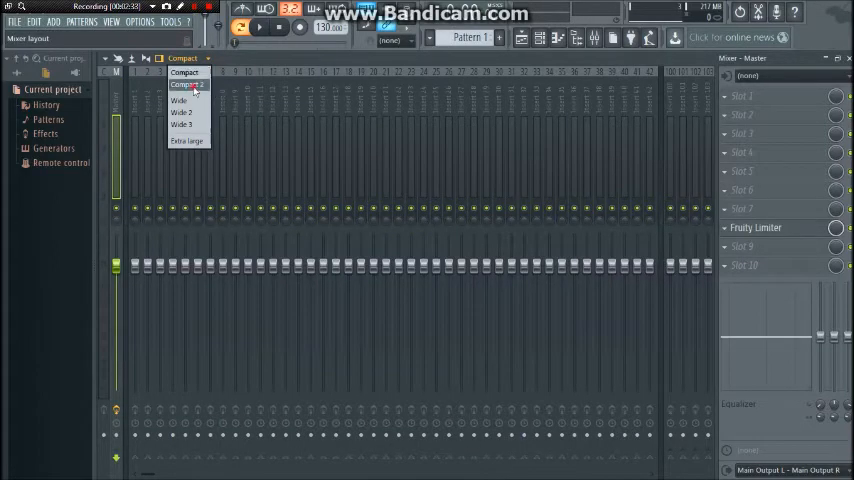
{"action": "left_click", "coordinate": [188, 84]}
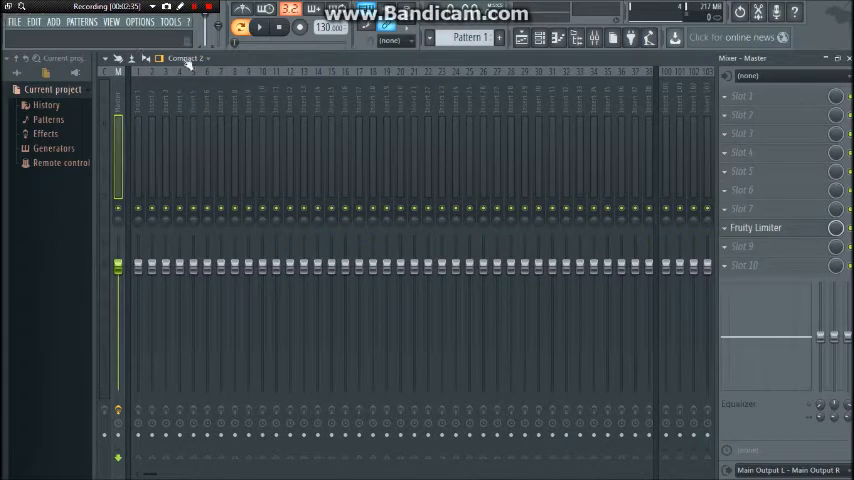
{"action": "left_click", "coordinate": [184, 58]}
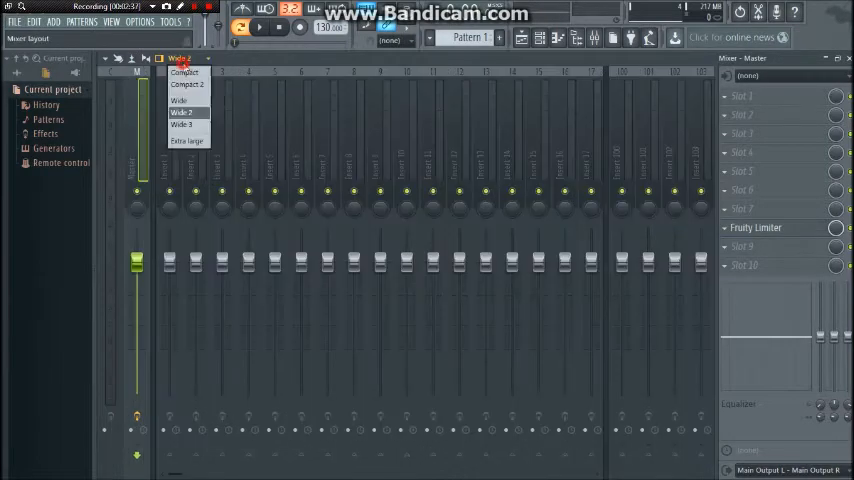
{"action": "left_click", "coordinate": [178, 100]}
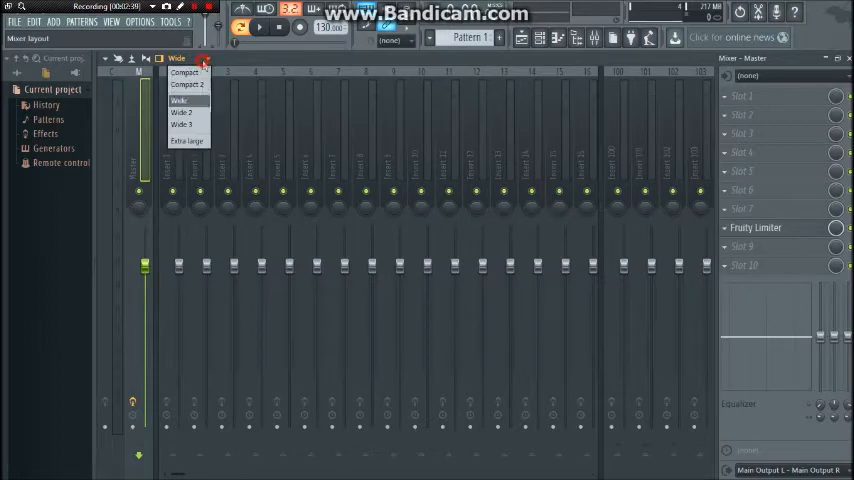
{"action": "left_click", "coordinate": [180, 112]}
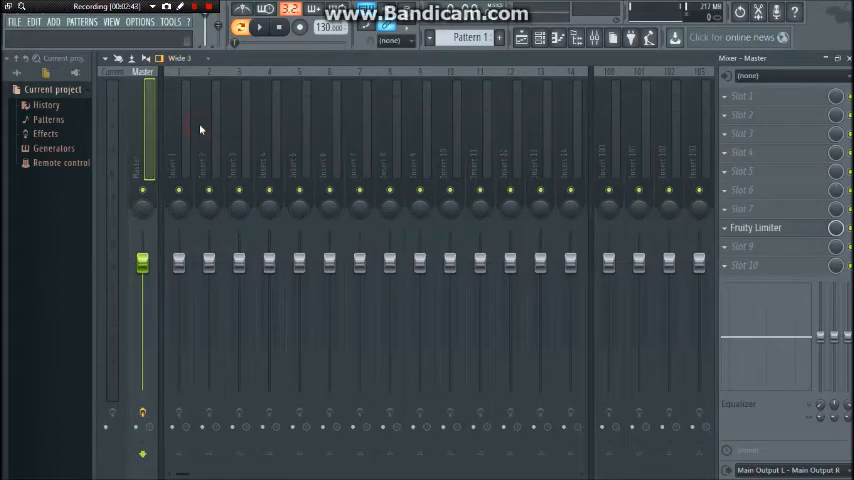
{"action": "left_click", "coordinate": [178, 56]}
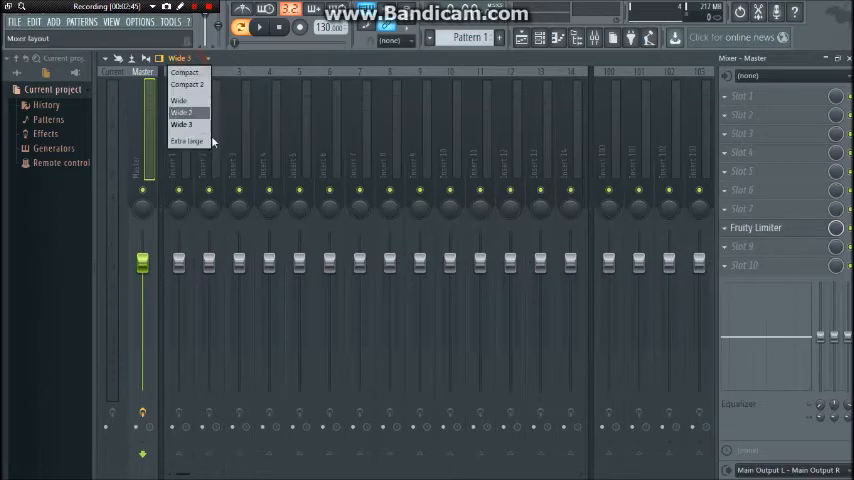
{"action": "left_click", "coordinate": [188, 140]}
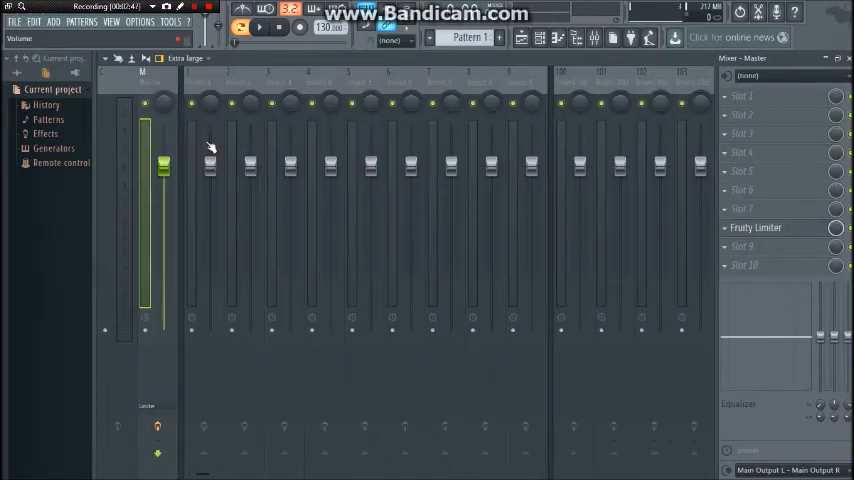
{"action": "left_click", "coordinate": [184, 58]}
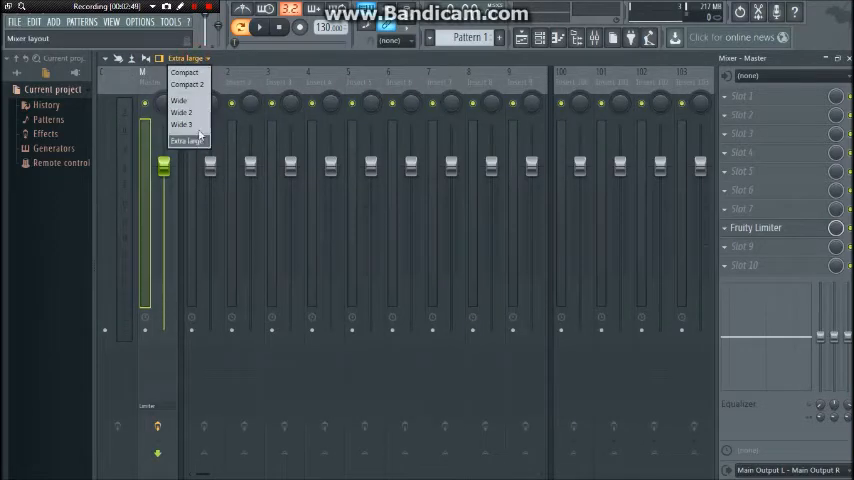
{"action": "left_click", "coordinate": [180, 124]}
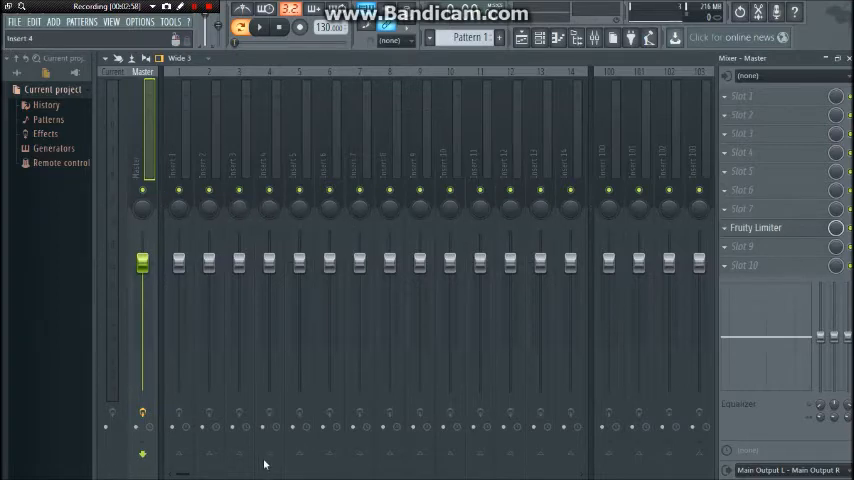
{"action": "mouse_move", "coordinate": [272, 454]}
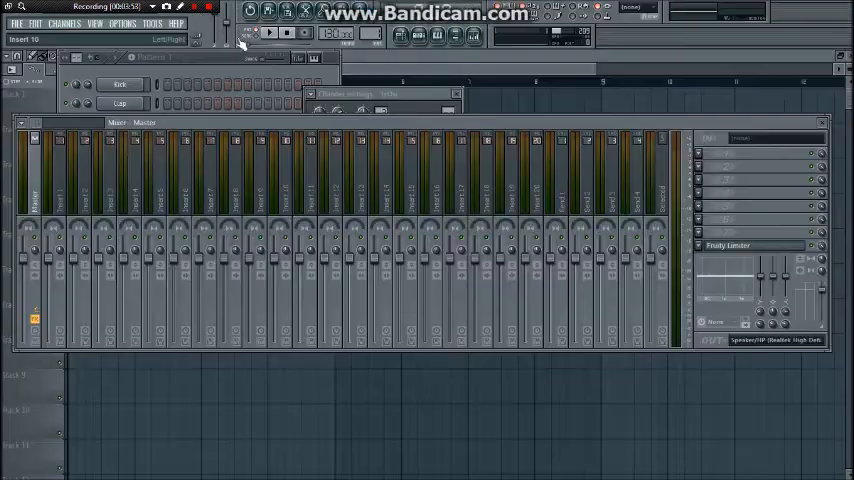
Step: Switch between Song and Pattern mode, play the pattern briefly, then stop playback
{"action": "left_click", "coordinate": [256, 36]}
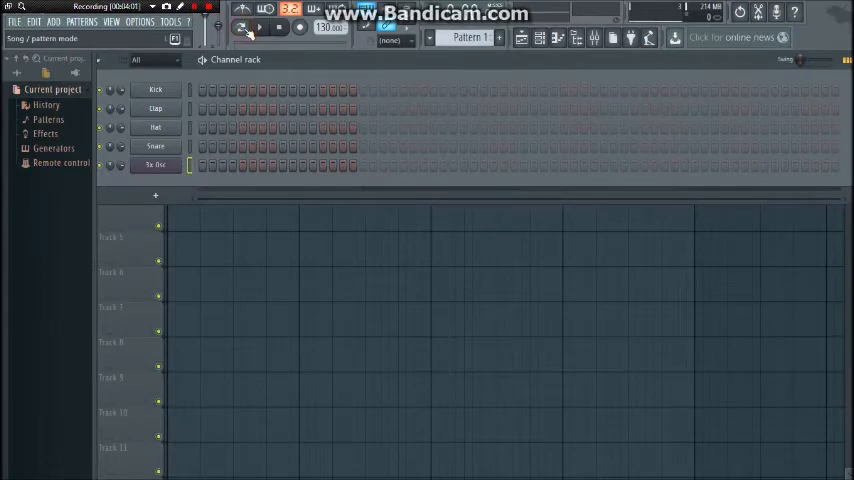
{"action": "left_click", "coordinate": [240, 28]}
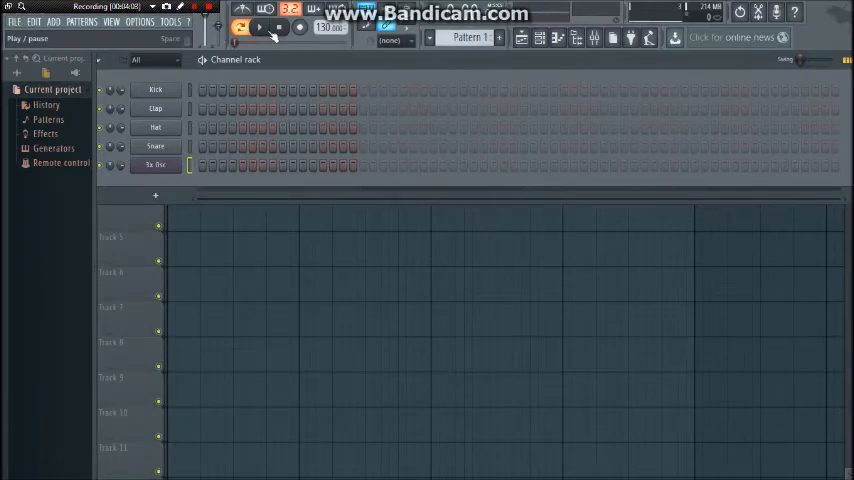
{"action": "left_click", "coordinate": [258, 28]}
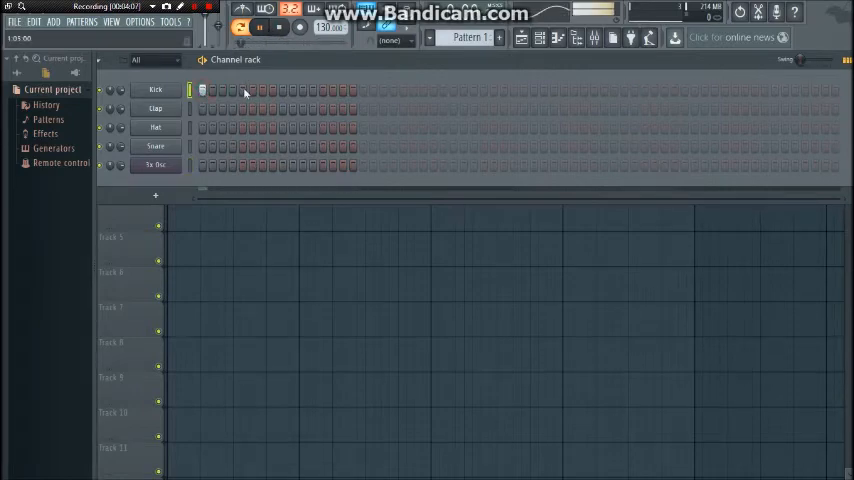
{"action": "left_click", "coordinate": [240, 28]}
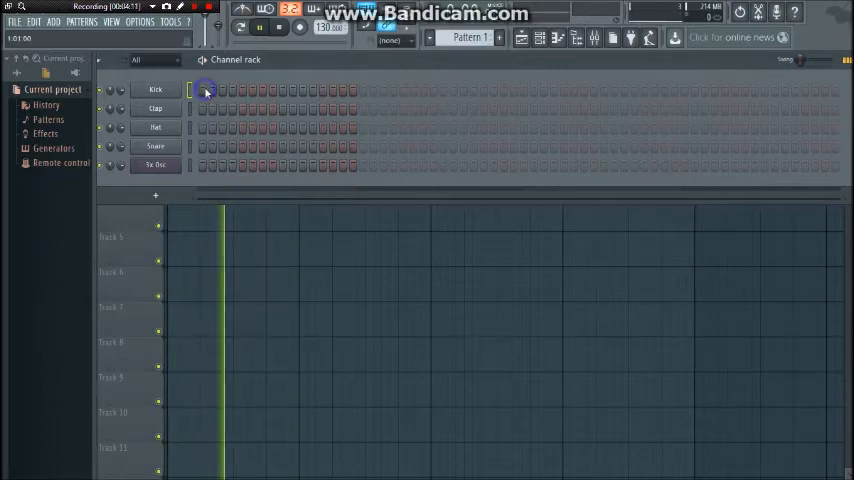
{"action": "left_click", "coordinate": [278, 28]}
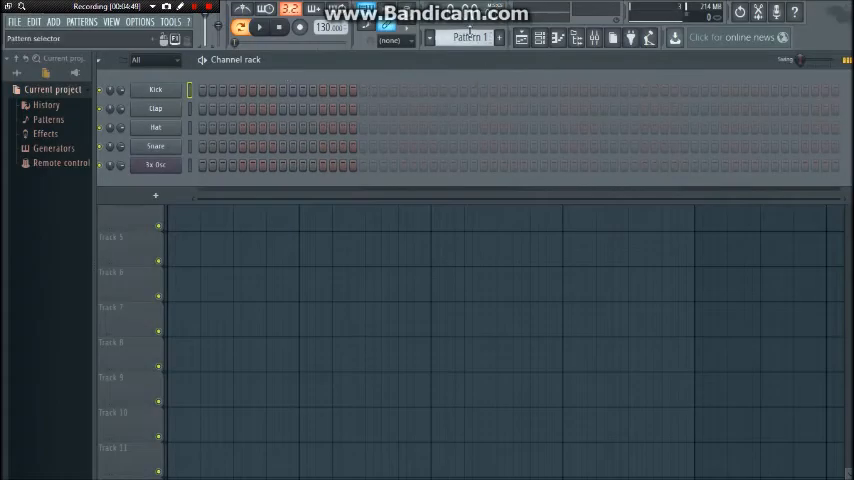
{"action": "left_click", "coordinate": [468, 36]}
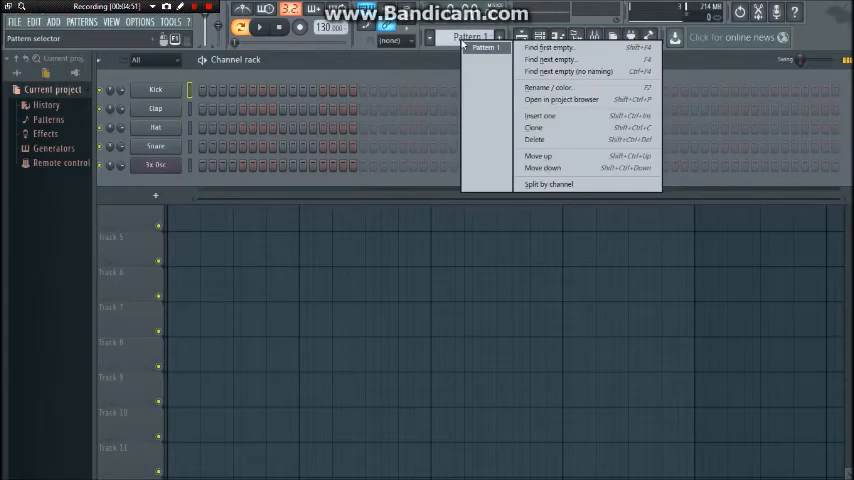
{"action": "left_click", "coordinate": [438, 66]}
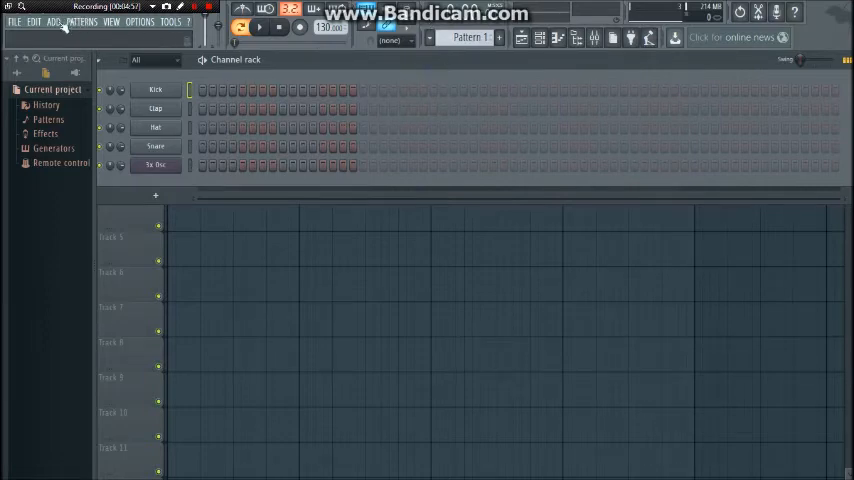
{"action": "left_click", "coordinate": [52, 20]}
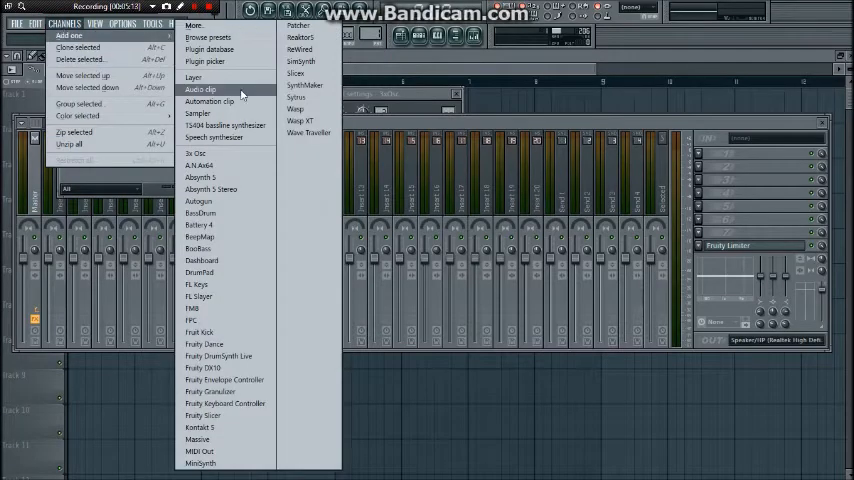
{"action": "mouse_move", "coordinate": [210, 100]}
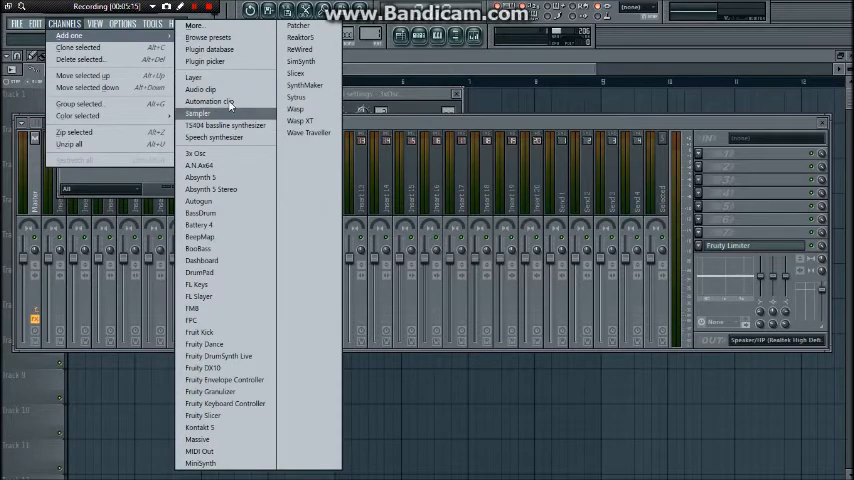
{"action": "mouse_move", "coordinate": [200, 90]}
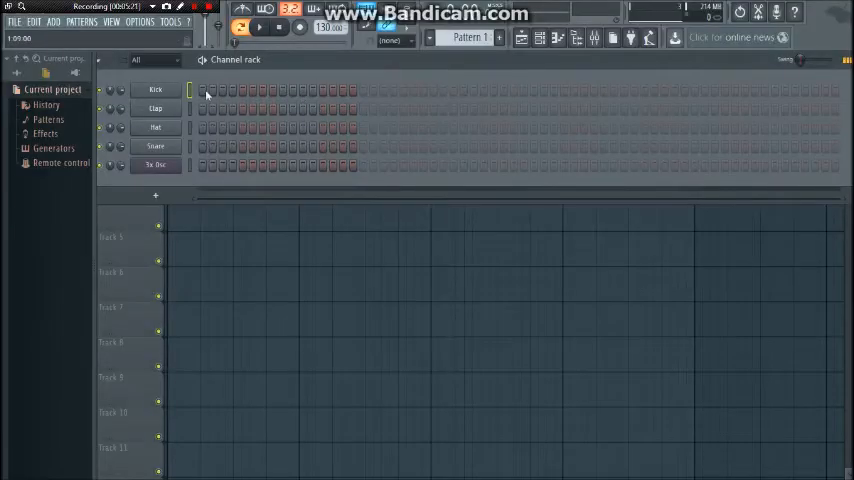
Step: Review the Snare and Kick channels' sample settings, closing each window afterwards
{"action": "left_click", "coordinate": [156, 146]}
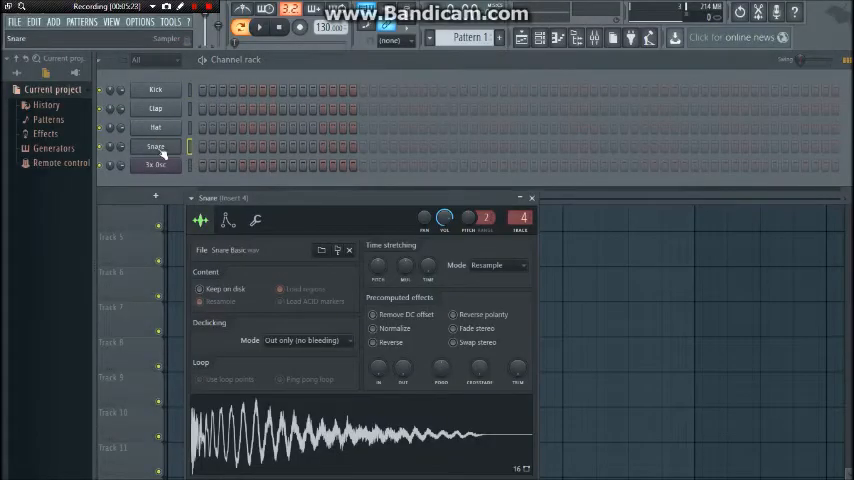
{"action": "left_click", "coordinate": [532, 196]}
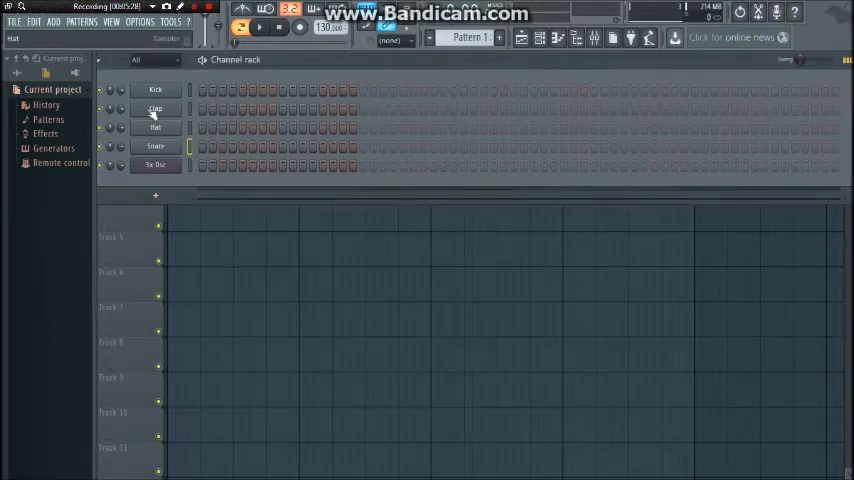
{"action": "left_click", "coordinate": [156, 88]}
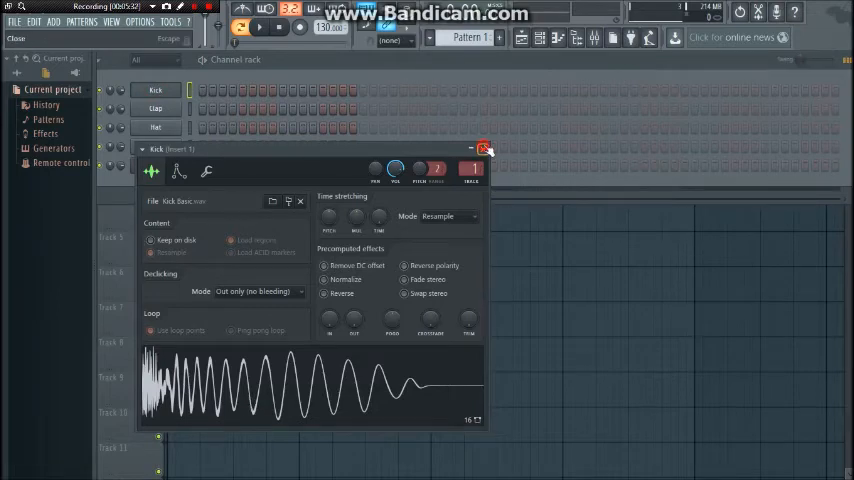
{"action": "left_click", "coordinate": [484, 148]}
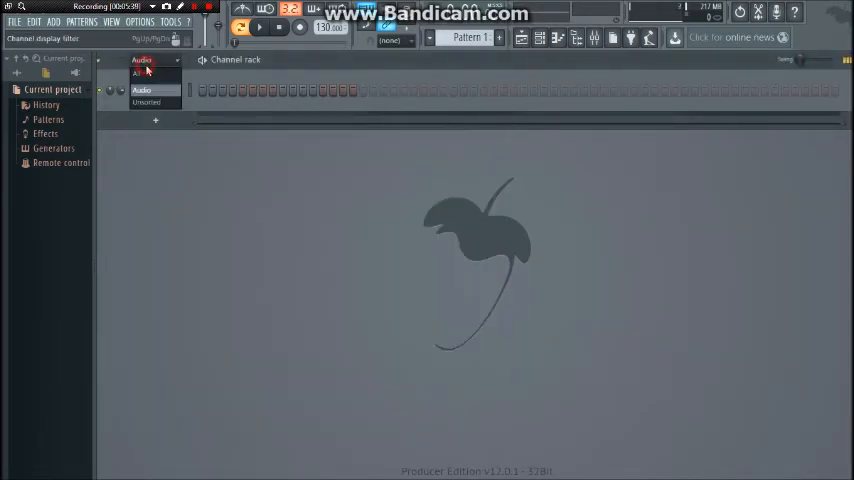
Step: Show all channels, check the Kick channel's settings and clone the Kick channel
{"action": "left_click", "coordinate": [140, 76]}
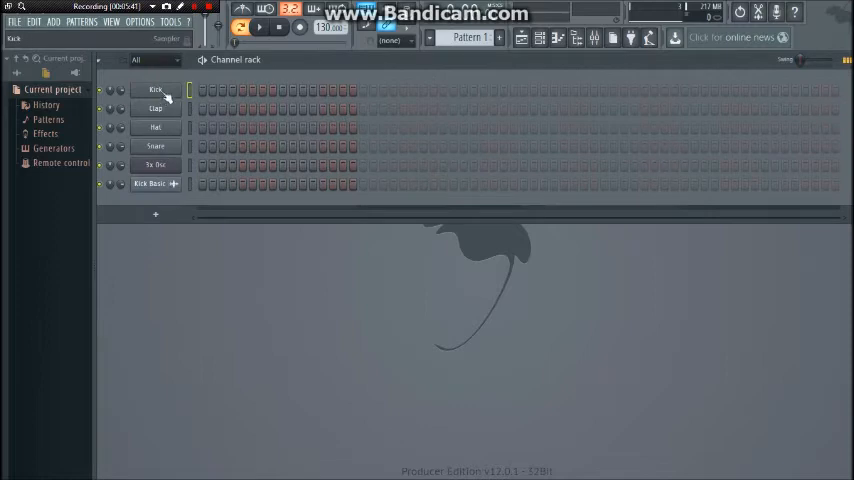
{"action": "left_click", "coordinate": [156, 90]}
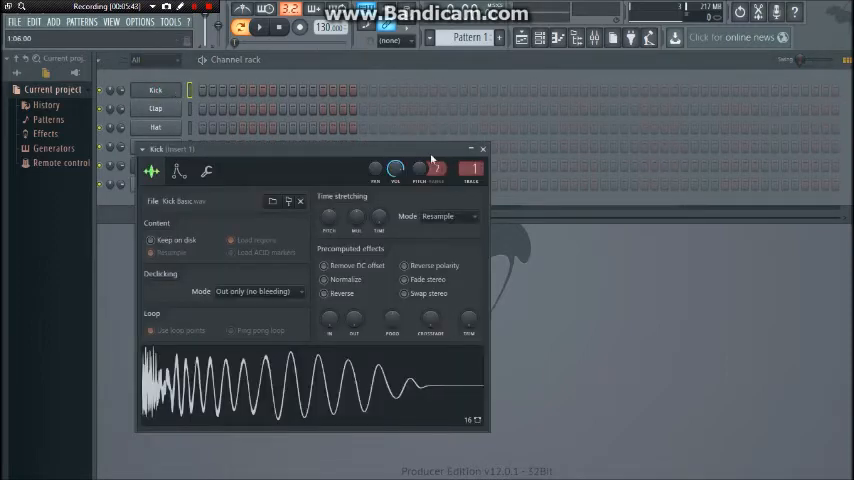
{"action": "left_click", "coordinate": [482, 148]}
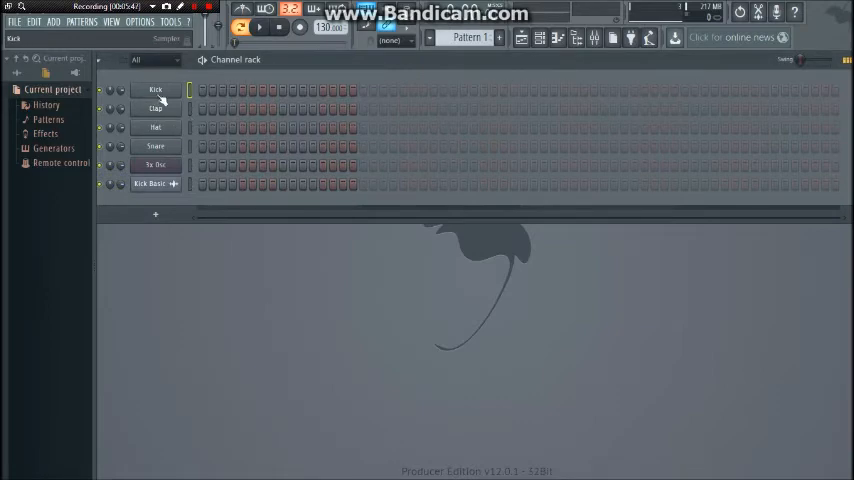
{"action": "left_click", "coordinate": [156, 88]}
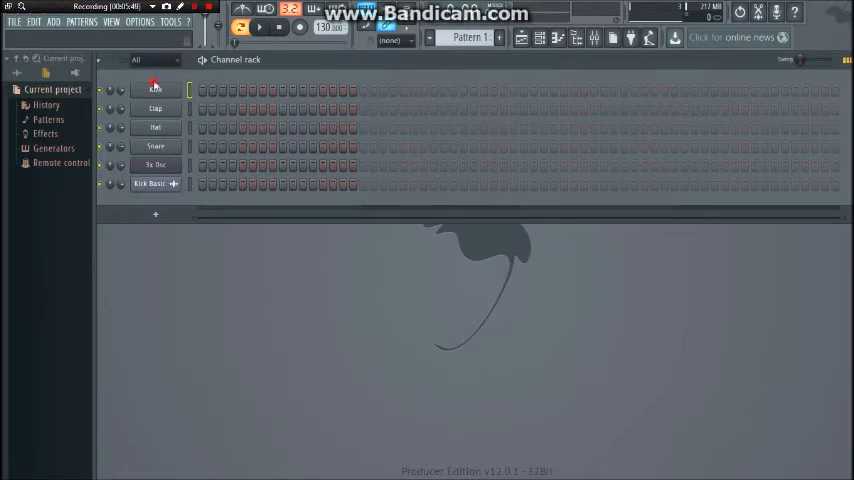
{"action": "left_click", "coordinate": [156, 88]}
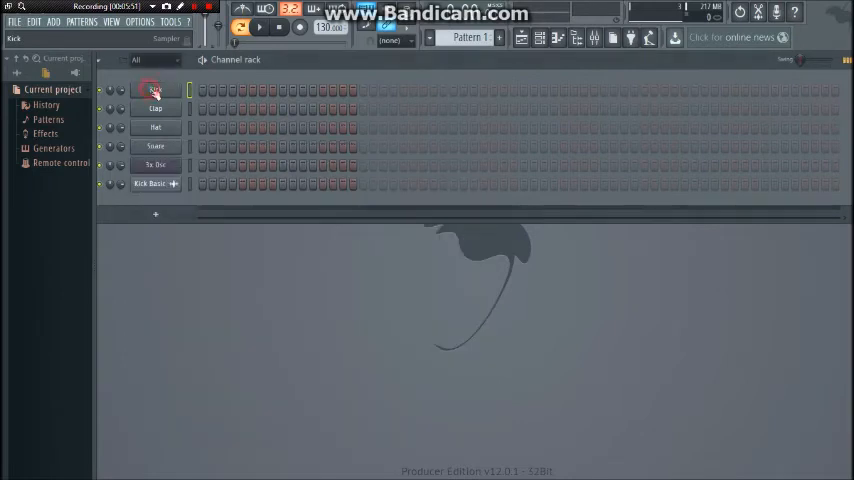
{"action": "right_click", "coordinate": [156, 90]}
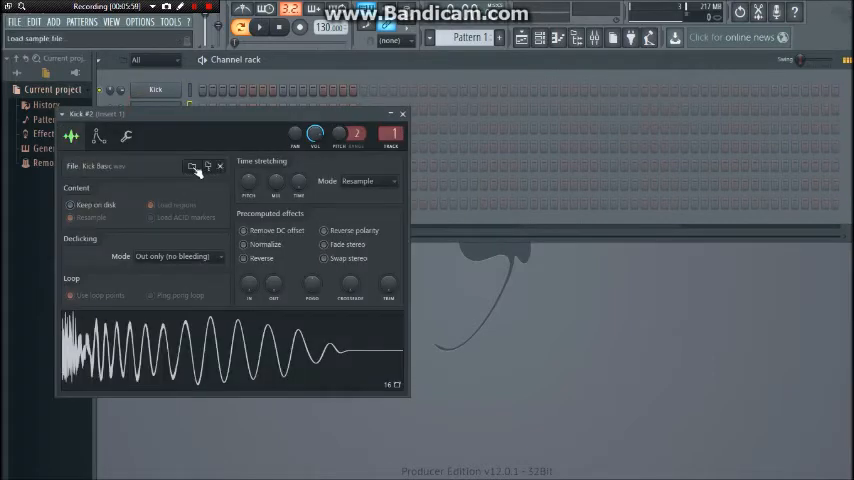
Step: Load a different kick sample into the cloned Kick #2 channel and close its settings
{"action": "left_click", "coordinate": [192, 166]}
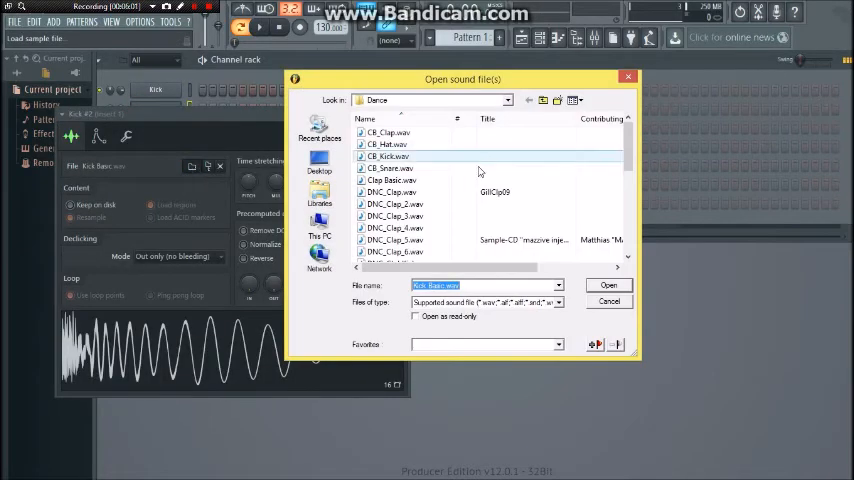
{"action": "left_click", "coordinate": [320, 164]}
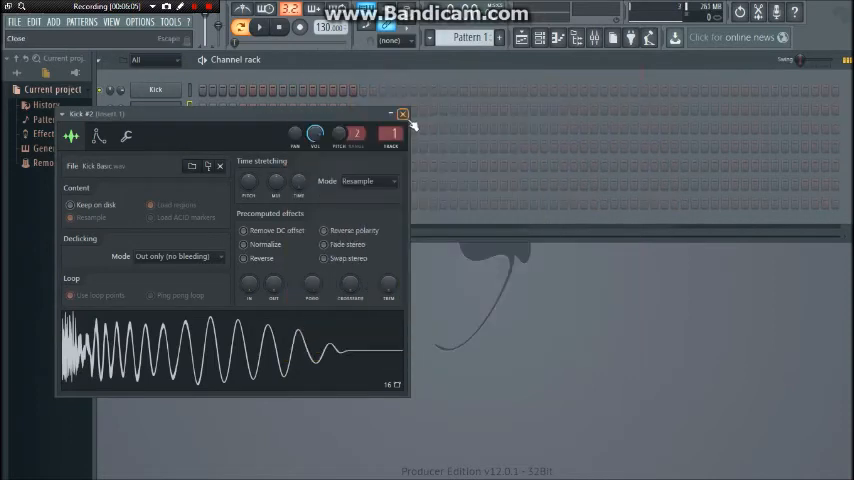
{"action": "left_click", "coordinate": [402, 112]}
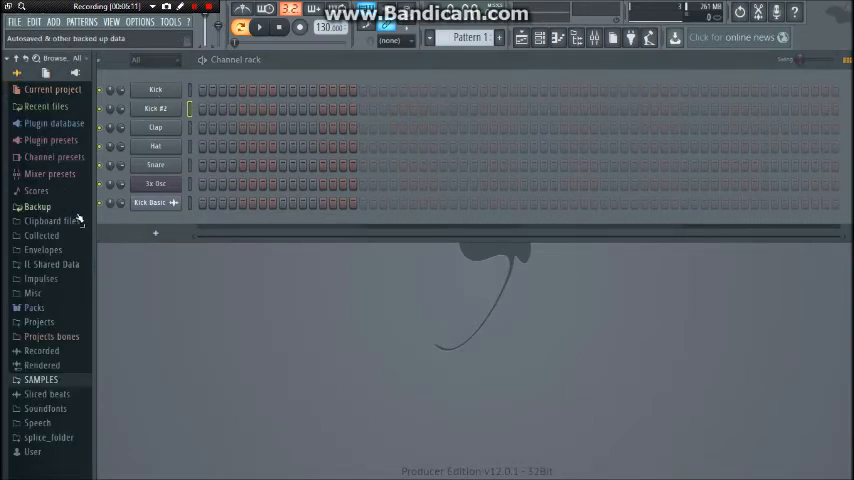
Step: Expand SAMPLES > Big Room in the browser and add a Big Room sample as a new channel
{"action": "left_click", "coordinate": [40, 380]}
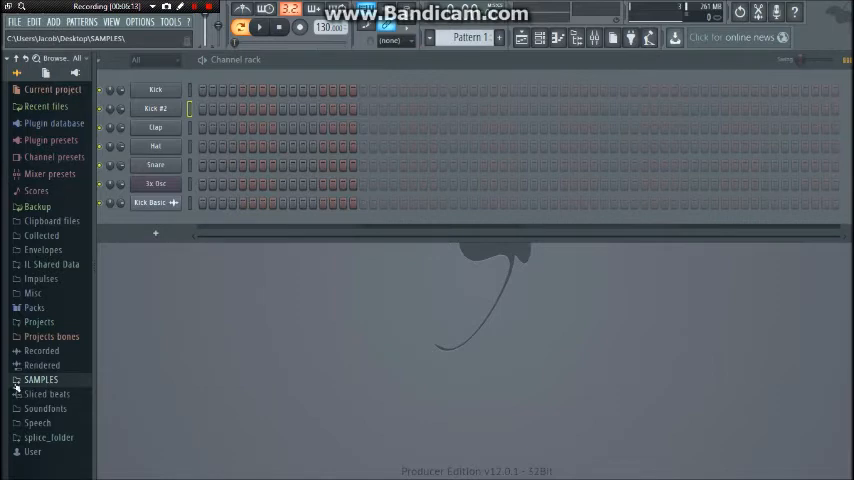
{"action": "left_click", "coordinate": [40, 380]}
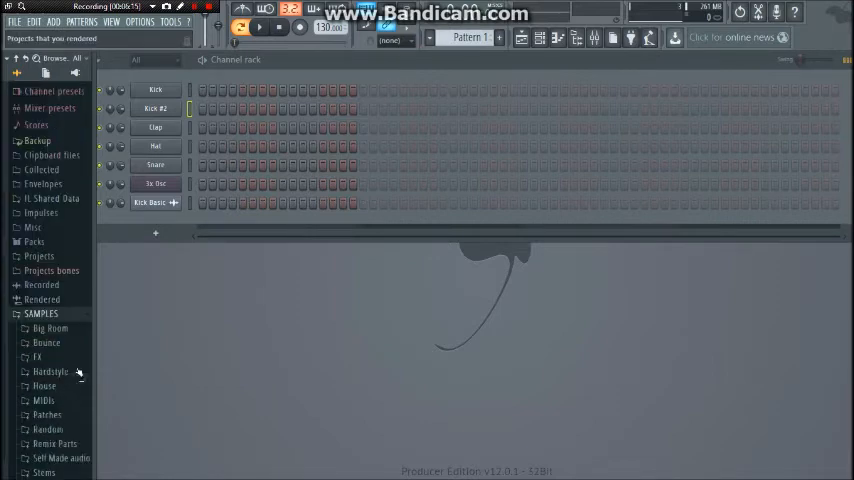
{"action": "left_click", "coordinate": [50, 172]}
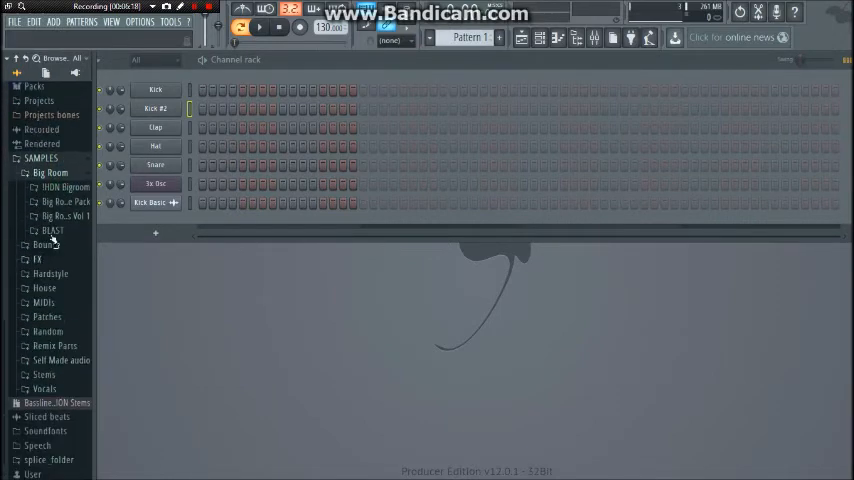
{"action": "left_click", "coordinate": [66, 188]}
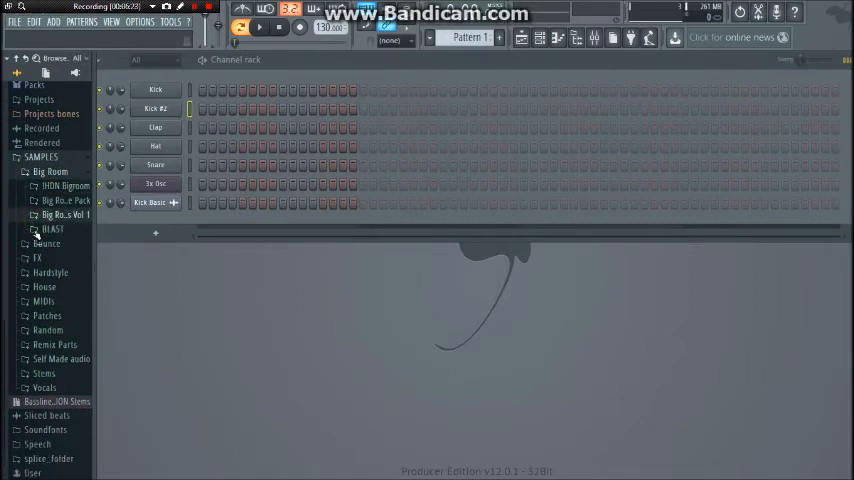
{"action": "left_click", "coordinate": [52, 228]}
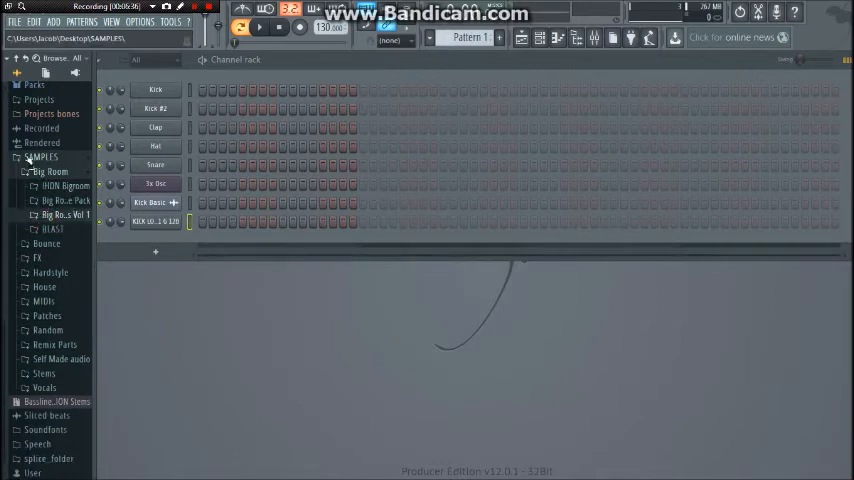
Step: Collapse the SAMPLES folder again in the browser tree
{"action": "left_click", "coordinate": [40, 156]}
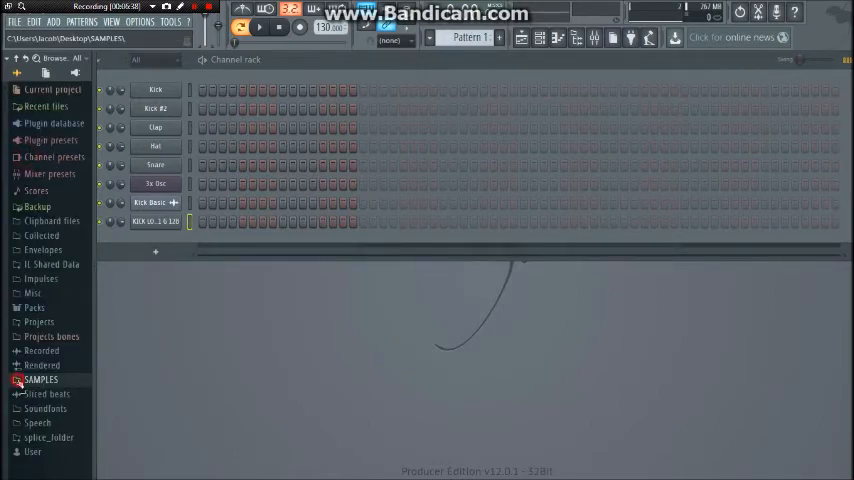
{"action": "left_click", "coordinate": [40, 380]}
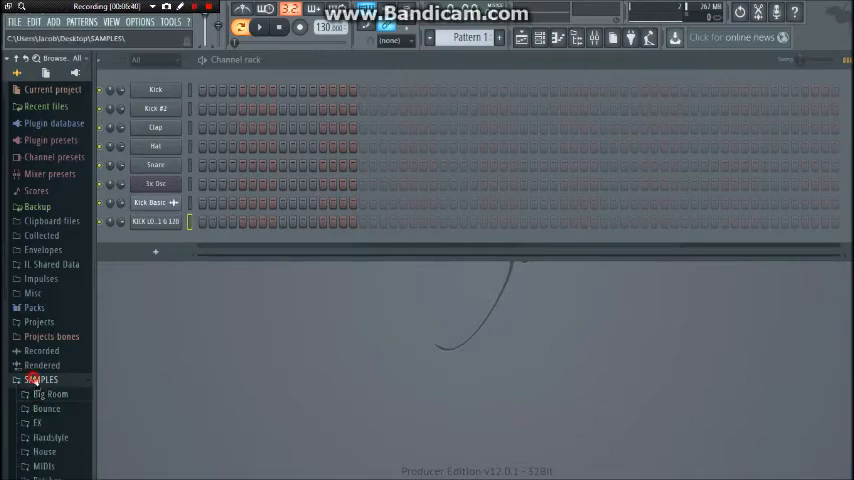
{"action": "left_click", "coordinate": [40, 380]}
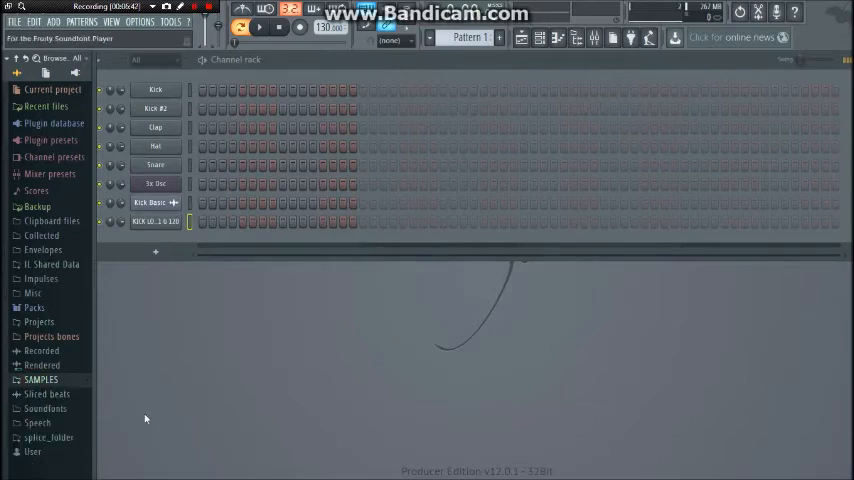
{"action": "mouse_move", "coordinate": [170, 432]}
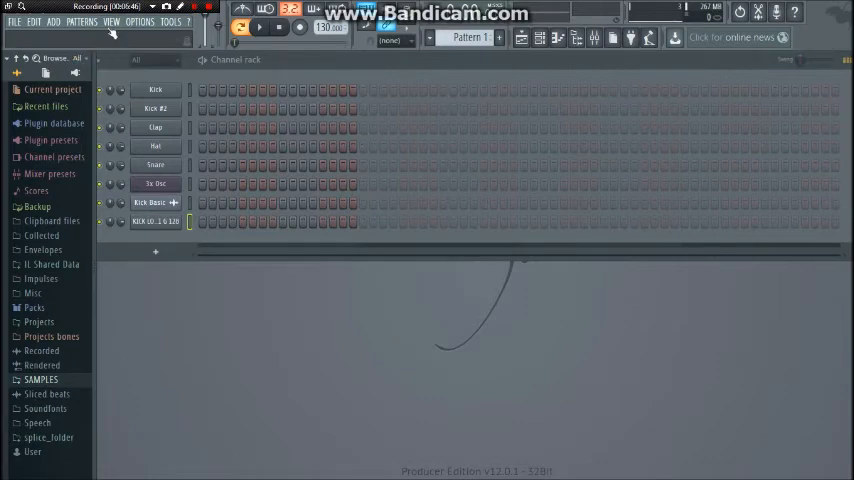
Step: Glance at the Add menu, then switch the browser to show only the Plugin database
{"action": "left_click", "coordinate": [52, 20]}
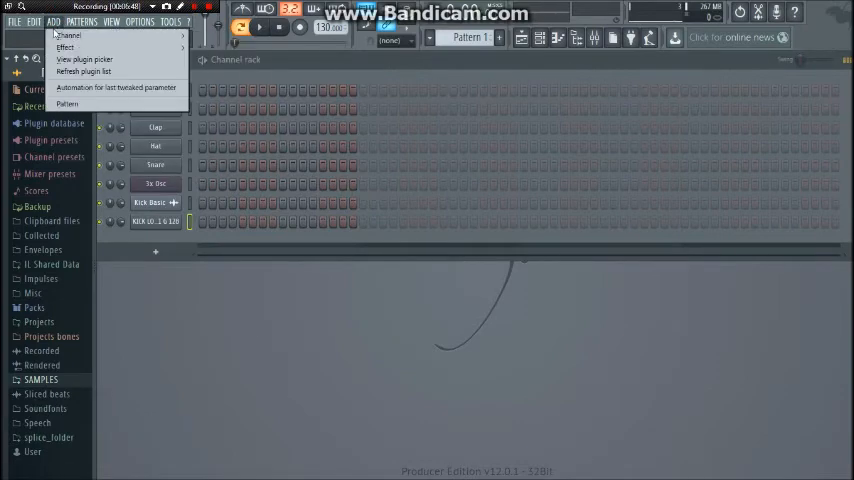
{"action": "left_click", "coordinate": [68, 36]}
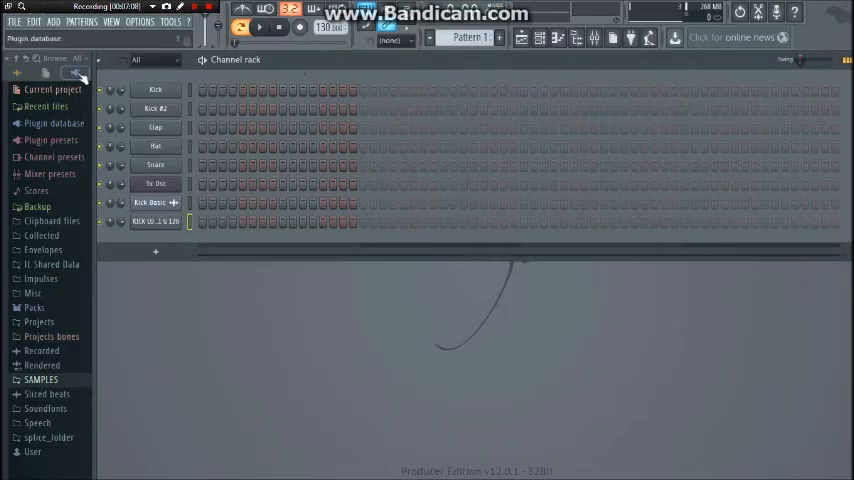
{"action": "left_click", "coordinate": [52, 122]}
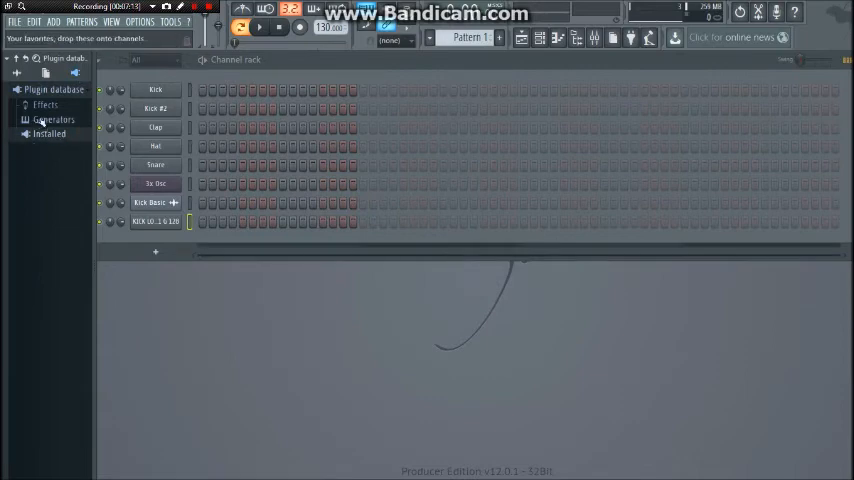
Step: Expand Installed > Effects > VST in the plugin database, briefly showing and closing the mixer
{"action": "left_click", "coordinate": [48, 134]}
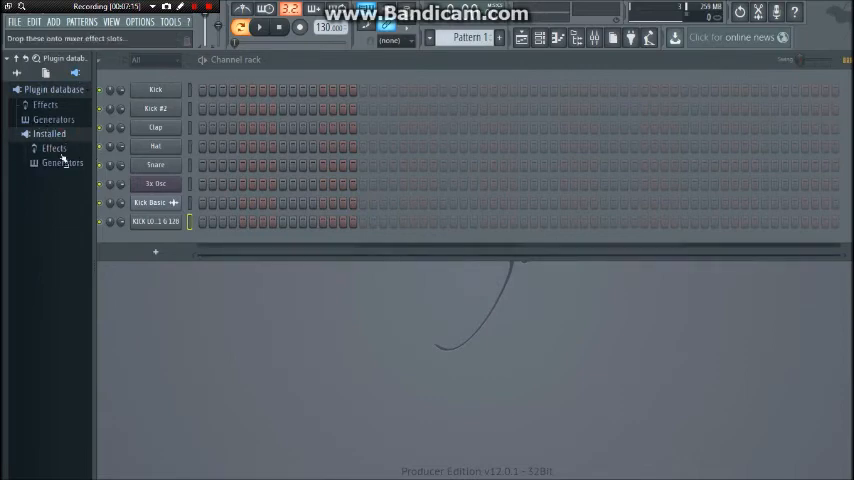
{"action": "left_click", "coordinate": [54, 148]}
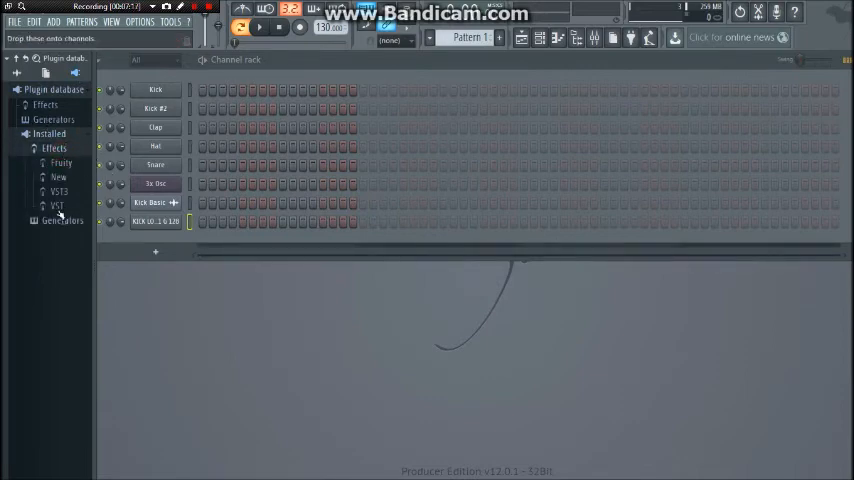
{"action": "left_click", "coordinate": [58, 204]}
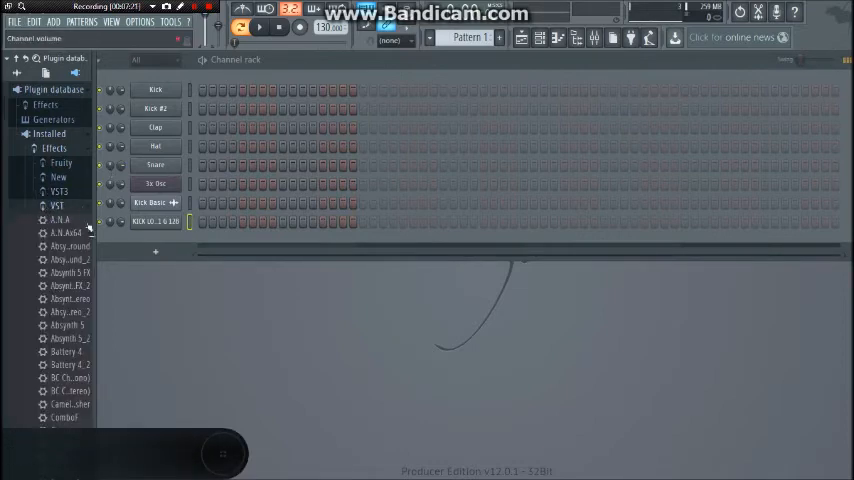
{"action": "scroll", "scroll_direction": "down", "scroll_amount": 3}
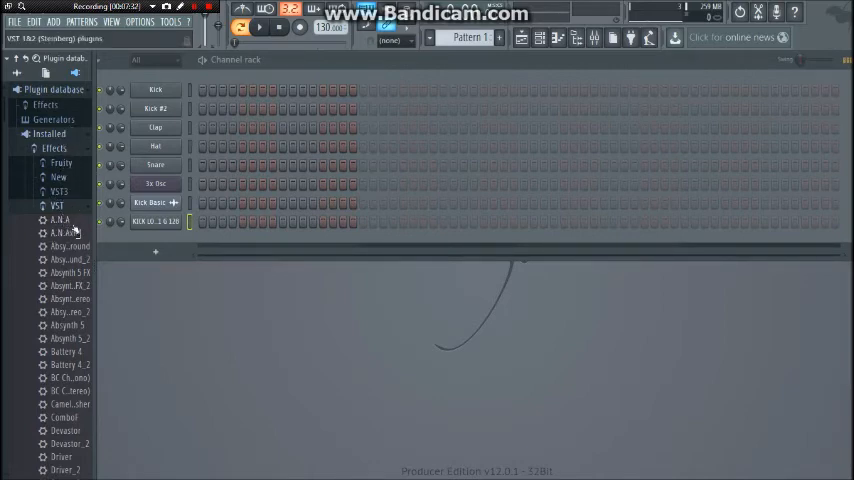
{"action": "left_click", "coordinate": [112, 20]}
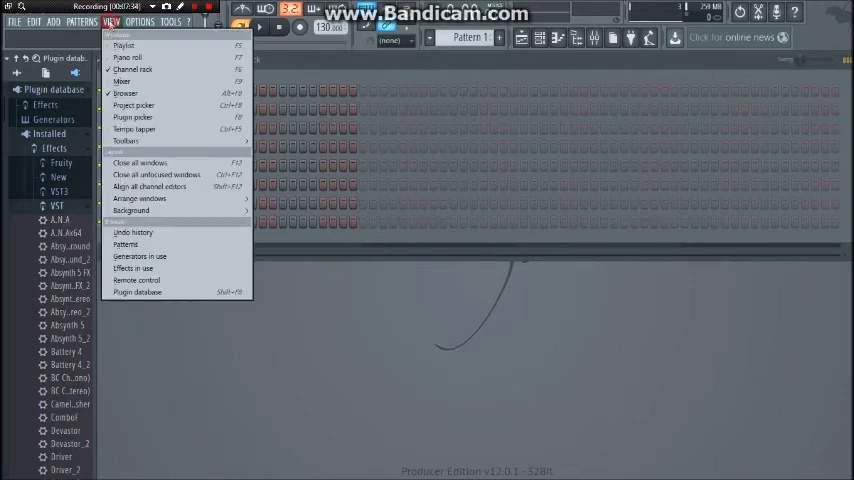
{"action": "left_click", "coordinate": [120, 80]}
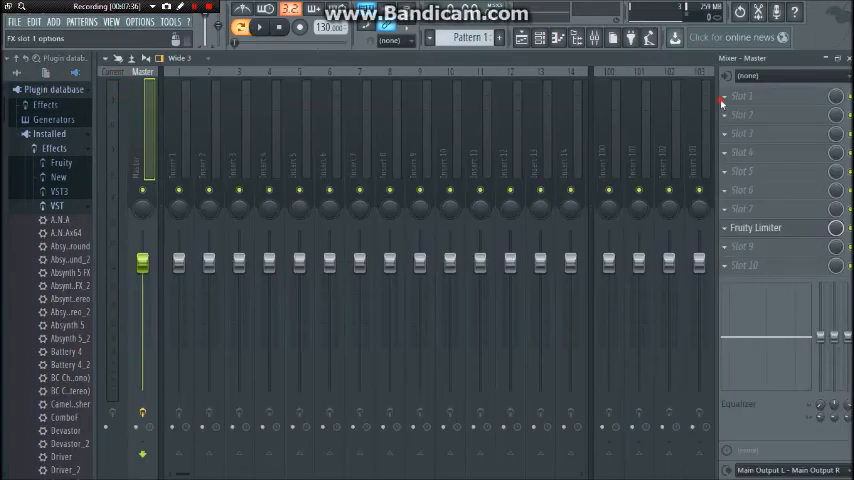
{"action": "left_click", "coordinate": [740, 96]}
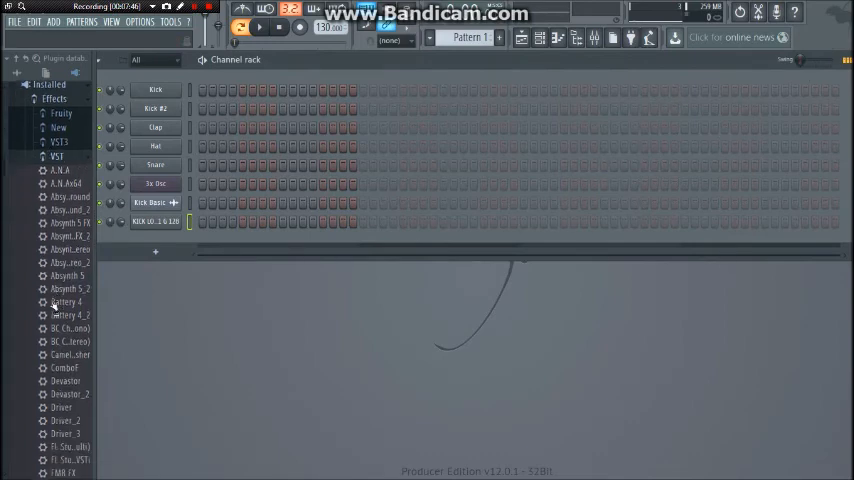
Step: Add one installed VST effect plugin to the plugin database, flagged as a favourite
{"action": "scroll", "scroll_direction": "down", "scroll_amount": 3}
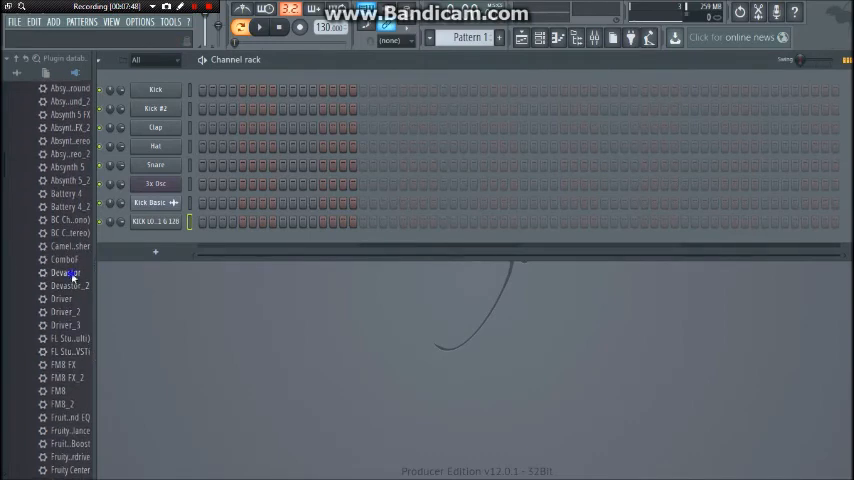
{"action": "right_click", "coordinate": [64, 272]}
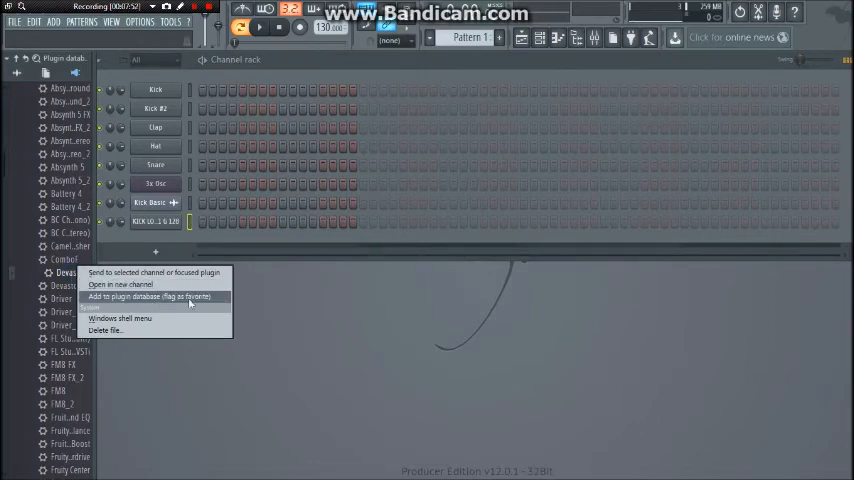
{"action": "left_click", "coordinate": [150, 296]}
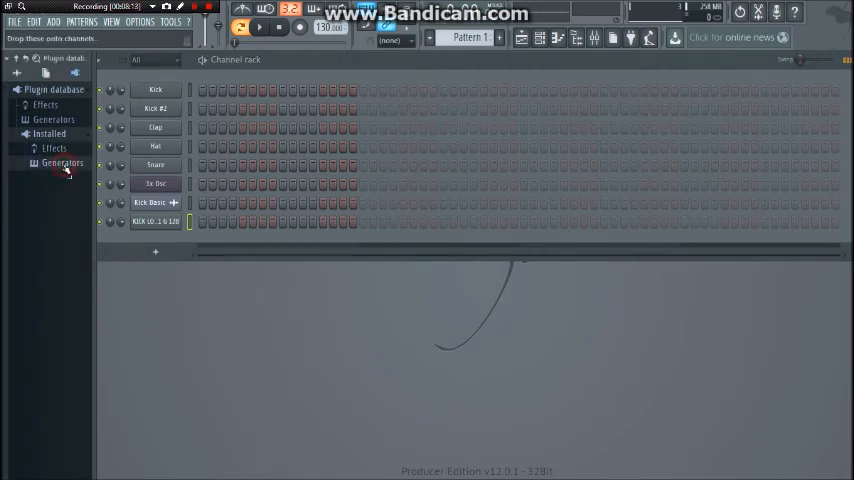
Step: Expand Installed > Generators > VST and add a VST generator to the plugin database as a favourite
{"action": "left_click", "coordinate": [62, 164]}
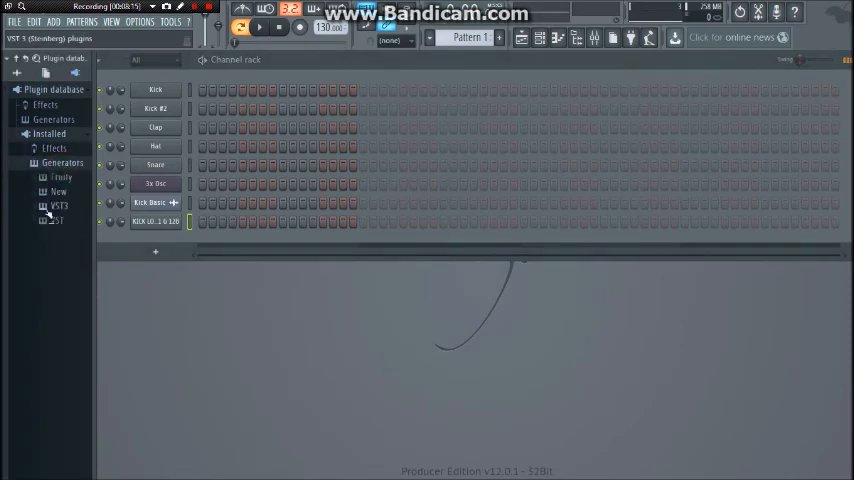
{"action": "left_click", "coordinate": [58, 220]}
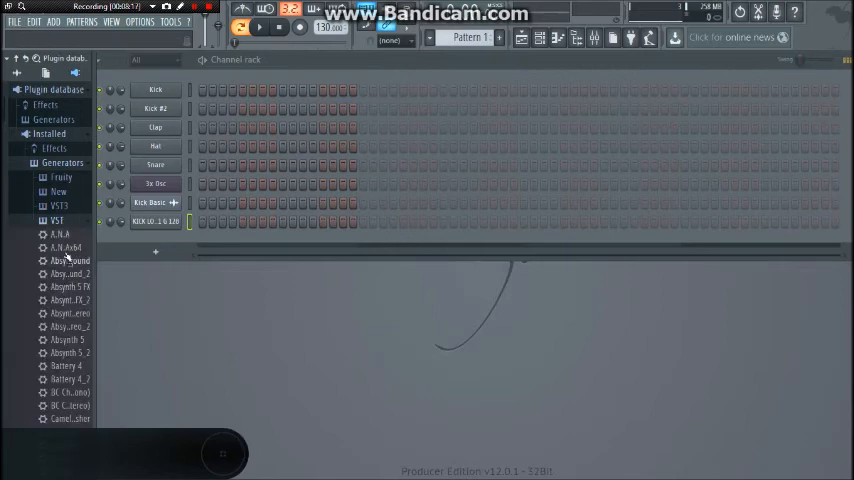
{"action": "right_click", "coordinate": [70, 260]}
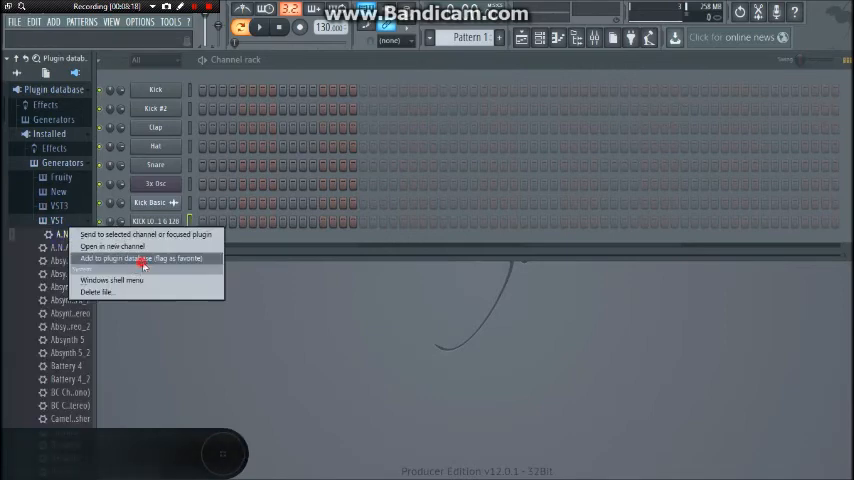
{"action": "left_click", "coordinate": [144, 260]}
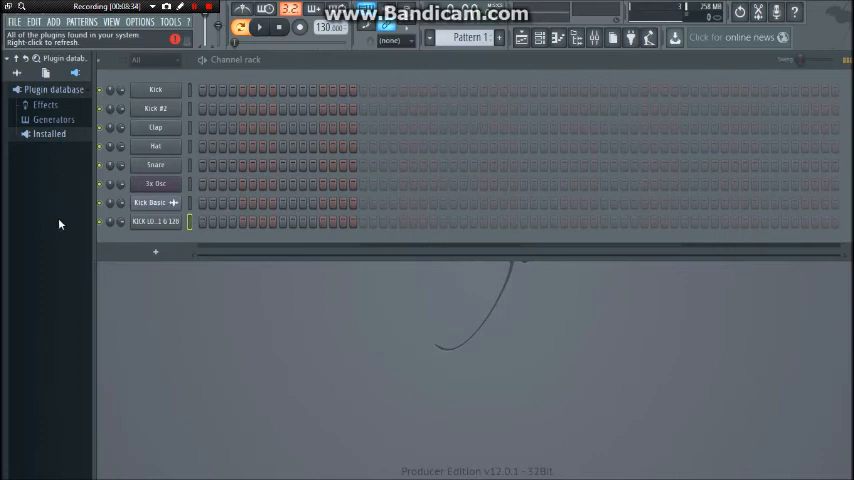
{"action": "mouse_move", "coordinate": [52, 240]}
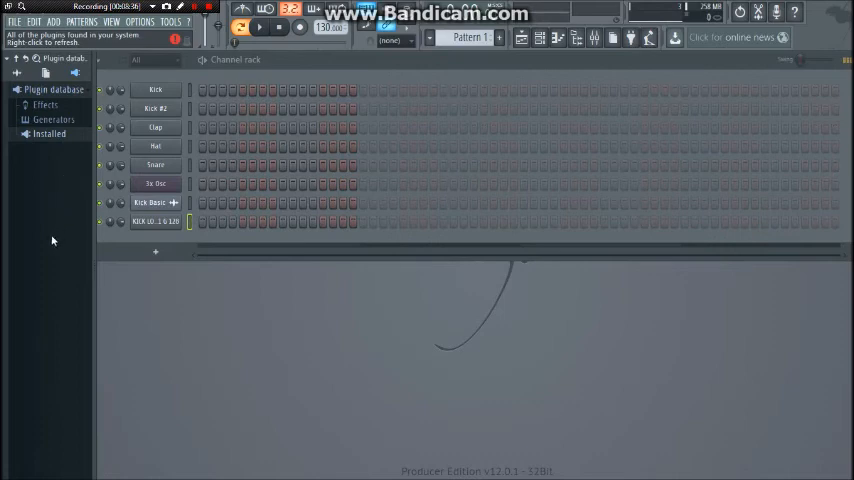
{"action": "mouse_move", "coordinate": [44, 246]}
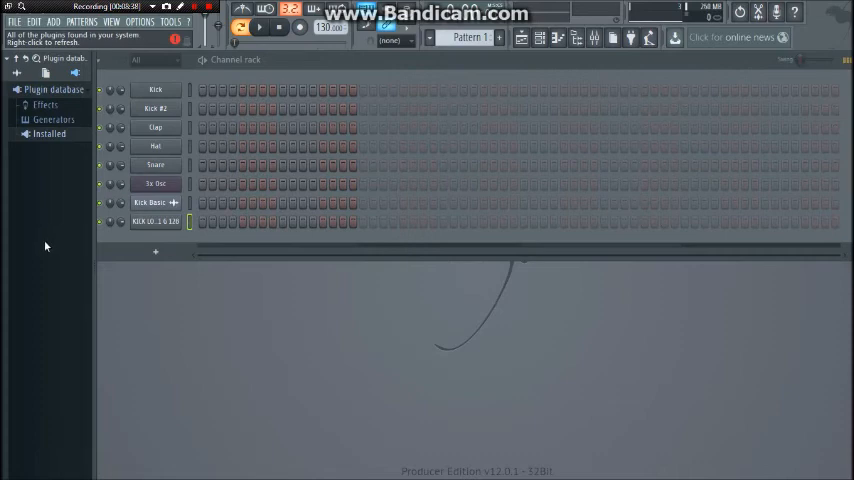
{"action": "mouse_move", "coordinate": [44, 282]}
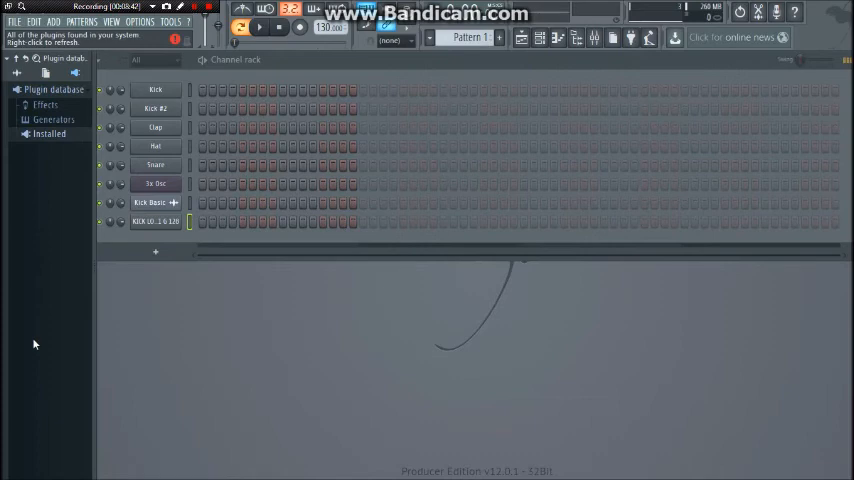
{"action": "mouse_move", "coordinate": [28, 374]}
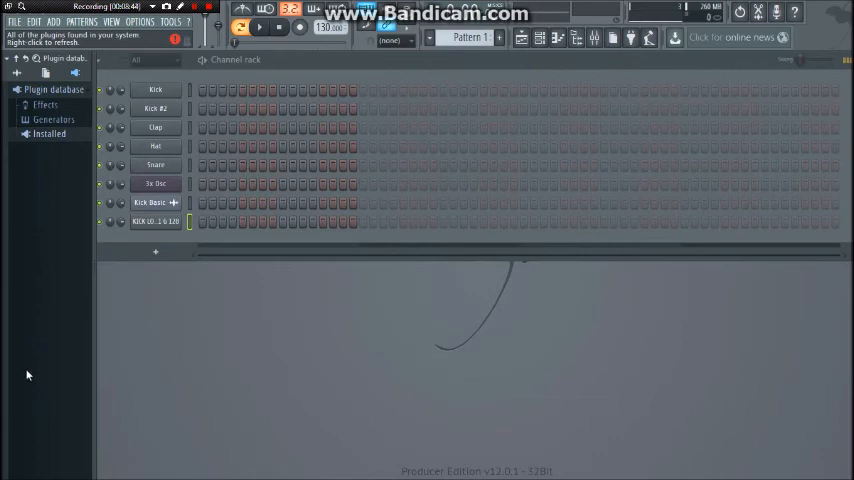
{"action": "mouse_move", "coordinate": [28, 390]}
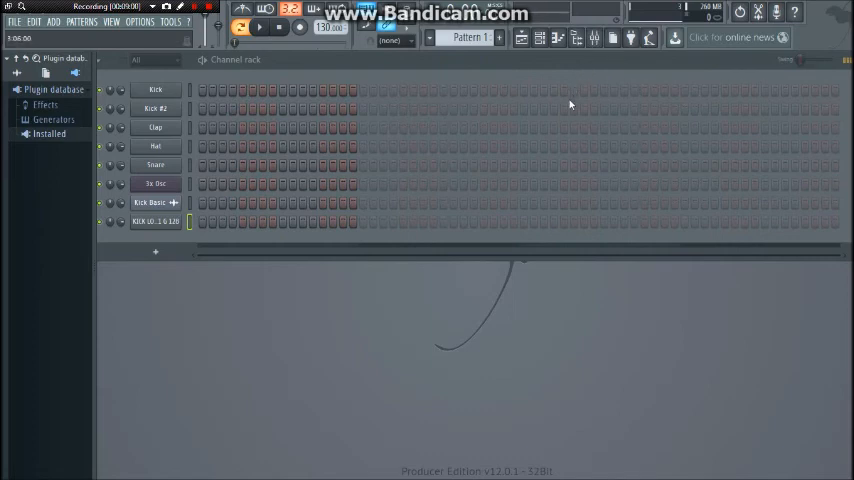
{"action": "mouse_move", "coordinate": [382, 212]}
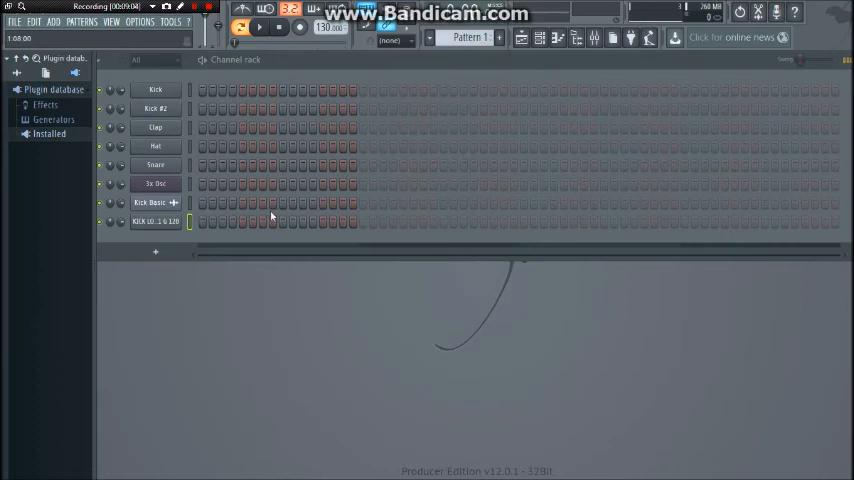
{"action": "left_click", "coordinate": [156, 108]}
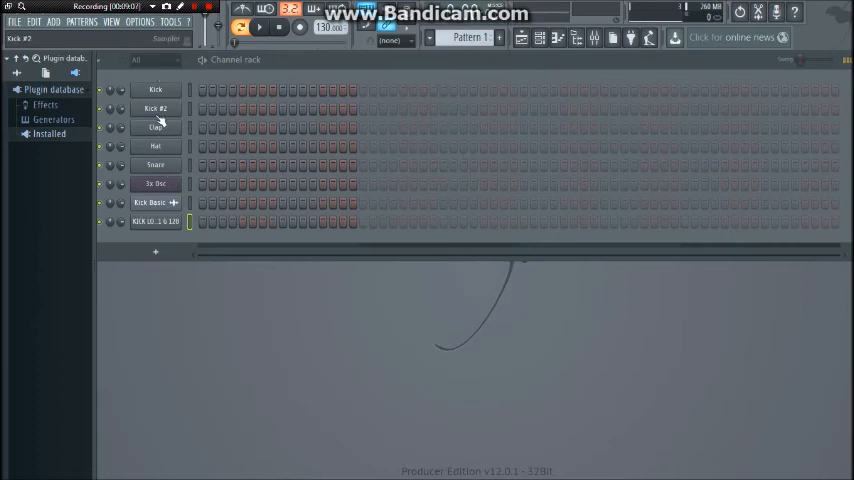
{"action": "left_click", "coordinate": [156, 128]}
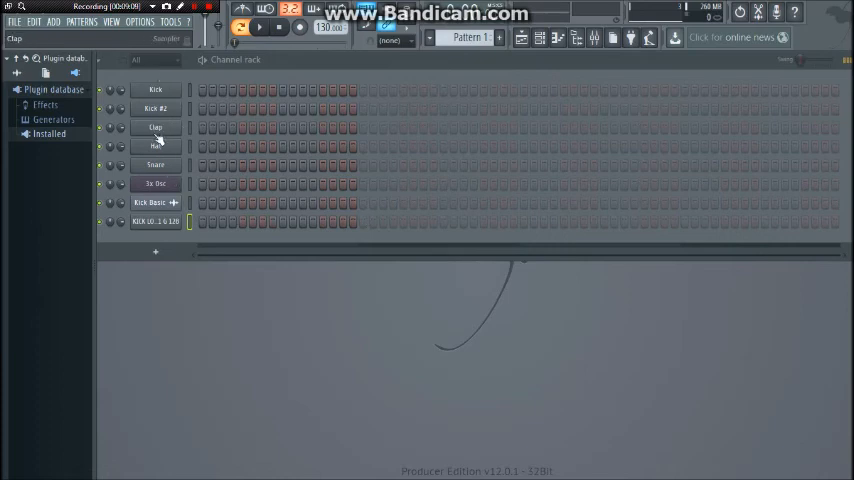
{"action": "mouse_move", "coordinate": [210, 284]}
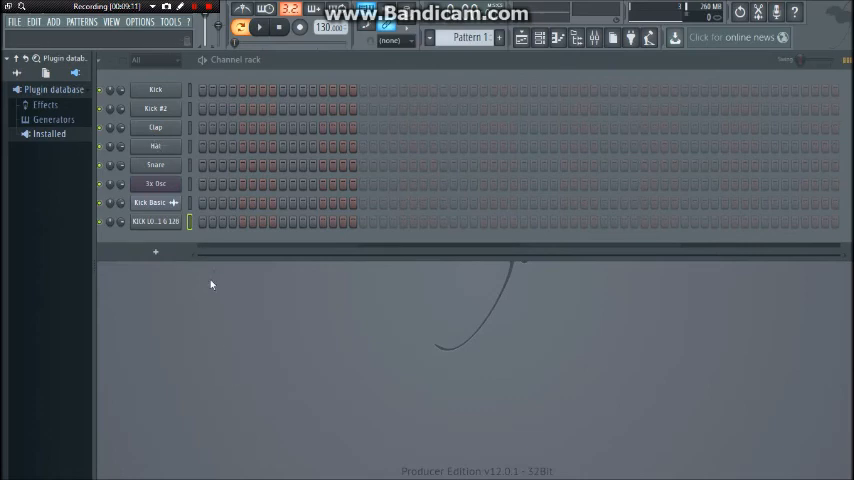
{"action": "mouse_move", "coordinate": [208, 308]}
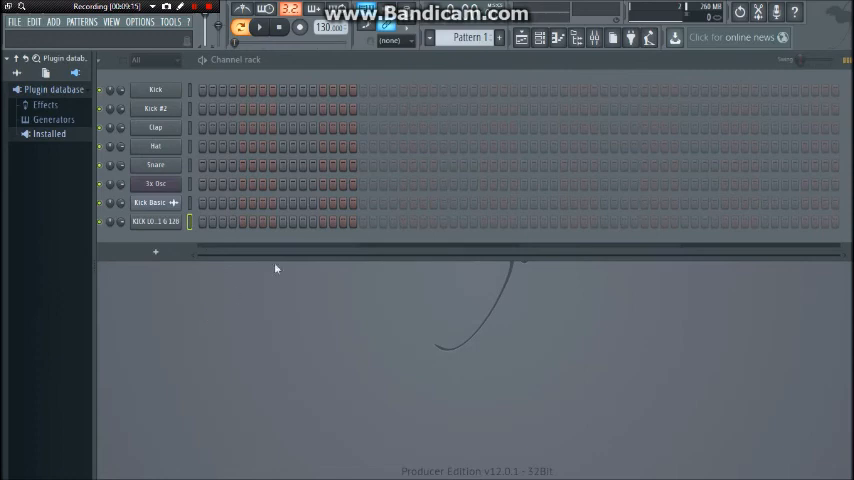
{"action": "mouse_move", "coordinate": [298, 276]}
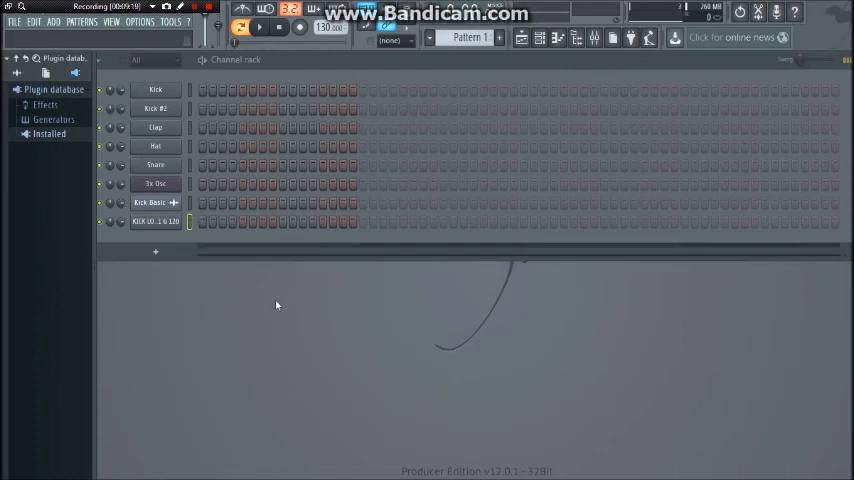
{"action": "mouse_move", "coordinate": [276, 328]}
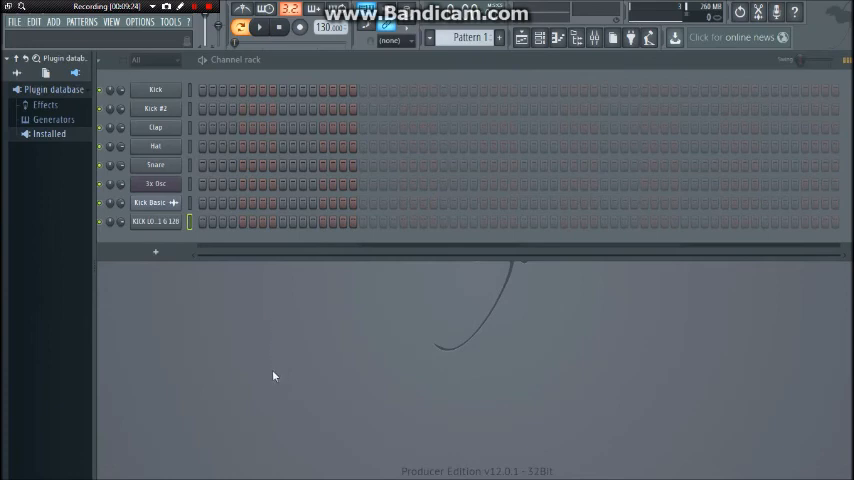
{"action": "mouse_move", "coordinate": [272, 392]}
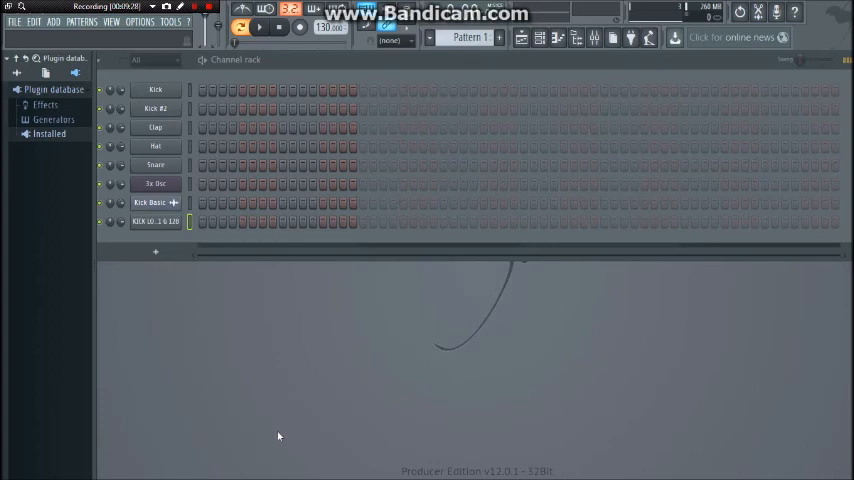
{"action": "mouse_move", "coordinate": [280, 462]}
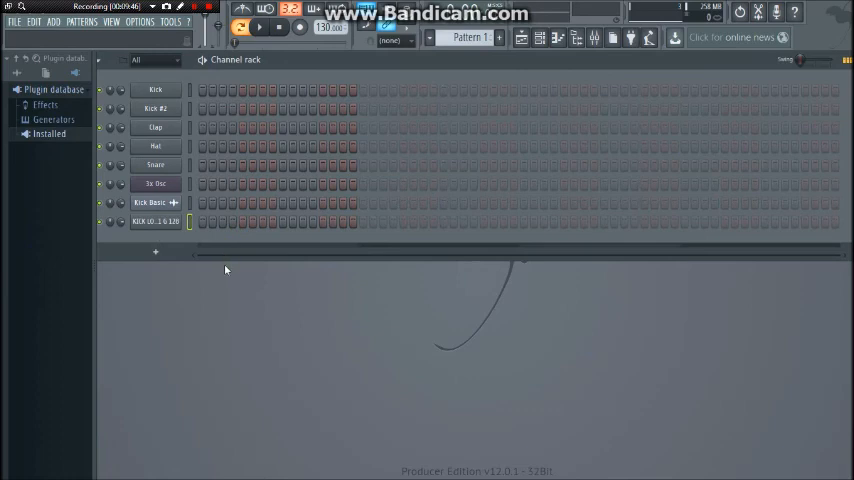
{"action": "mouse_move", "coordinate": [228, 288]}
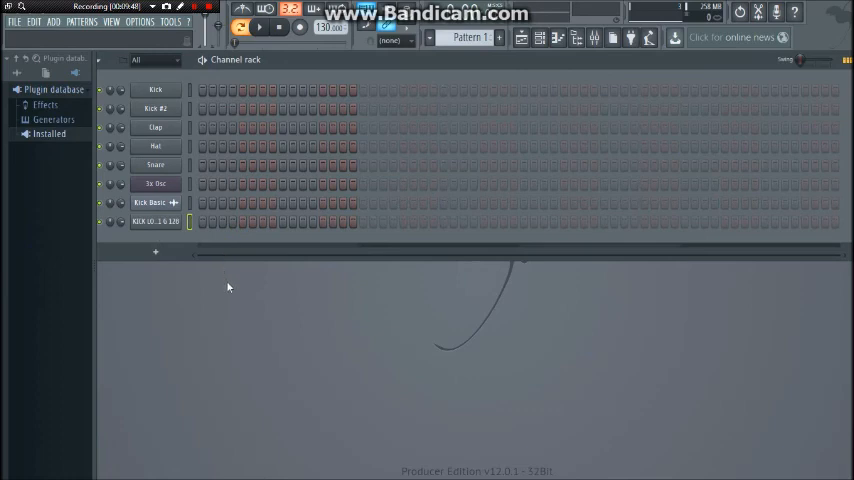